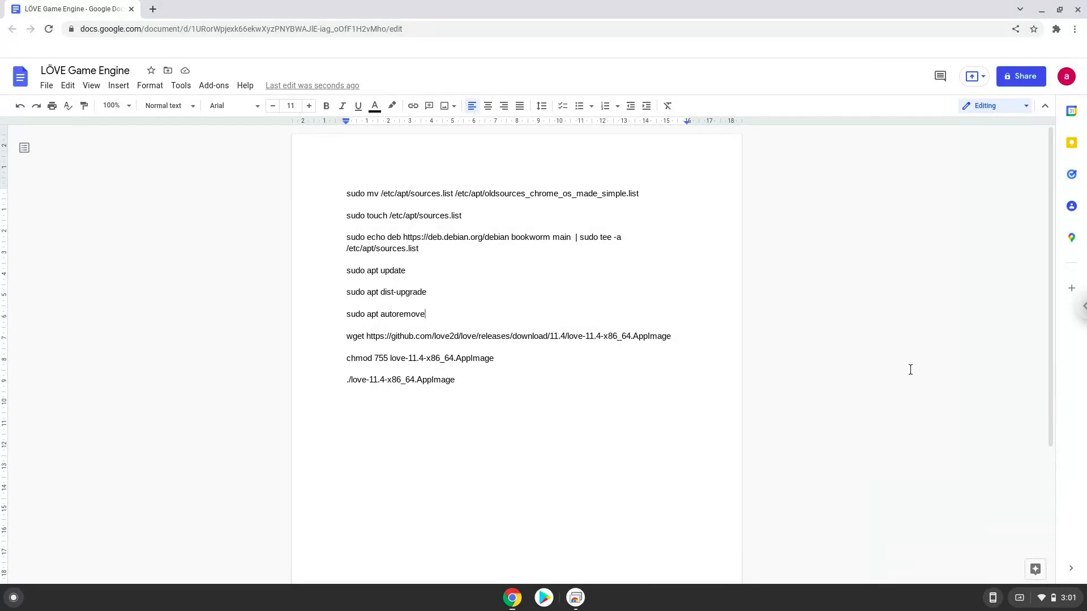
{"action": "mouse_move", "coordinate": [920, 385]}
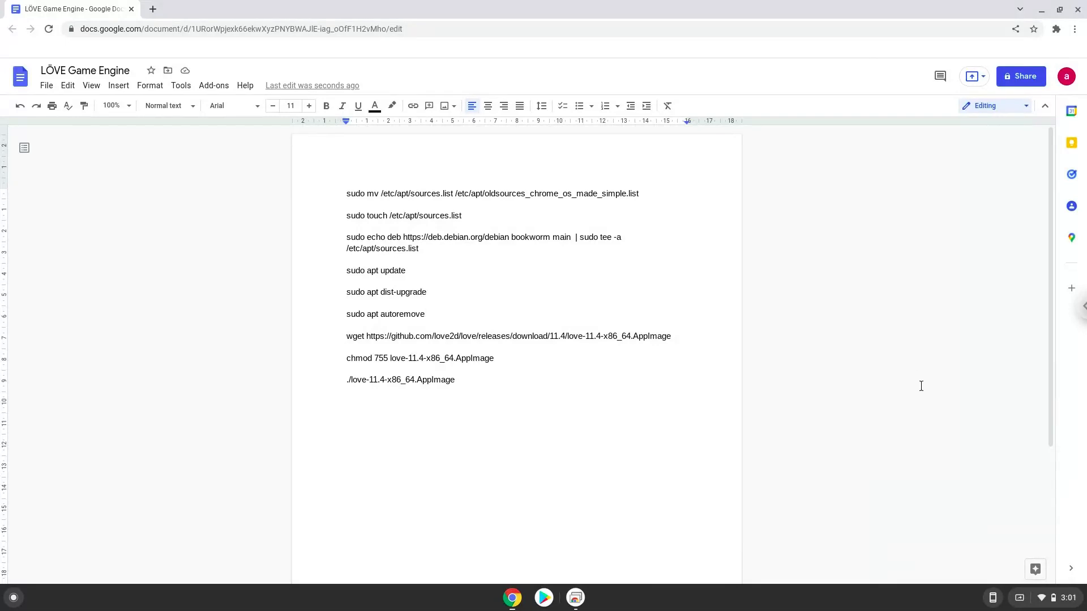
{"action": "mouse_move", "coordinate": [1033, 598]}
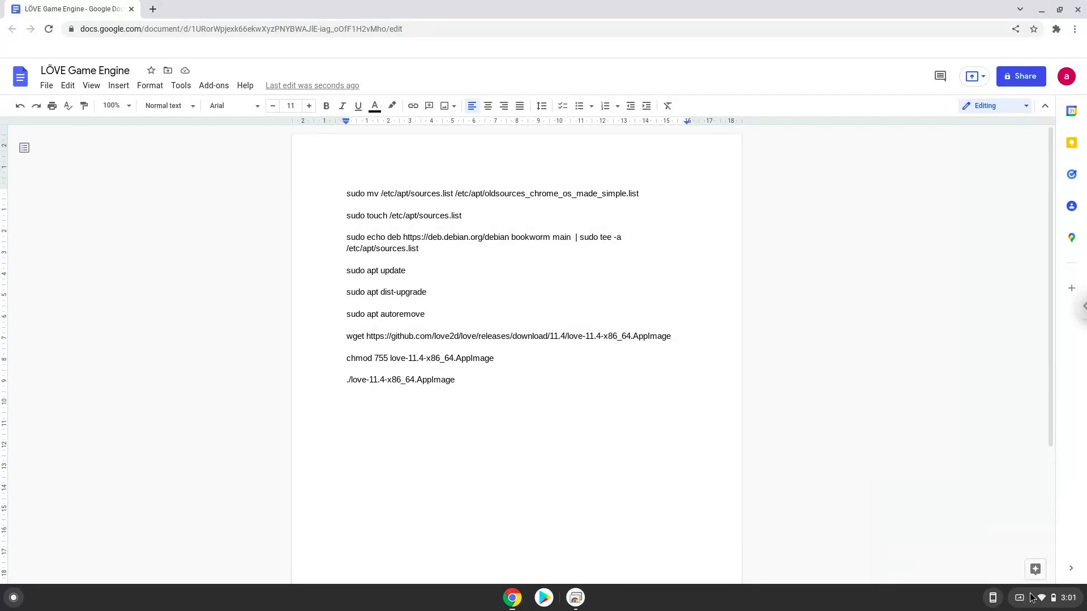
Step: Bring up the system status panel from the shelf
{"action": "left_click", "coordinate": [1043, 598]}
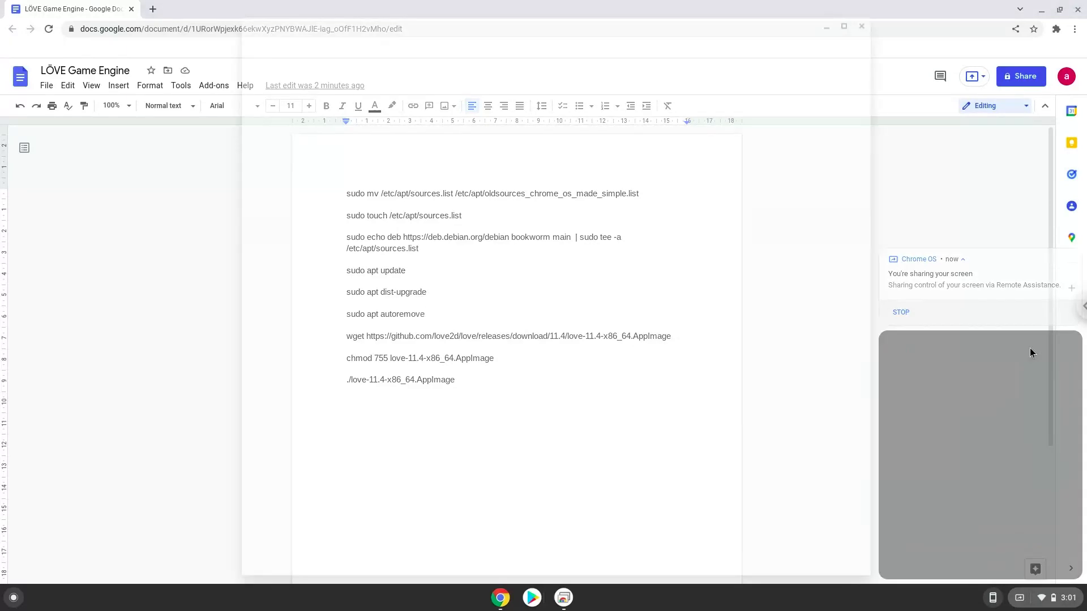
Step: Reach the Developers section under Advanced in ChromeOS Settings
{"action": "left_click", "coordinate": [589, 598]}
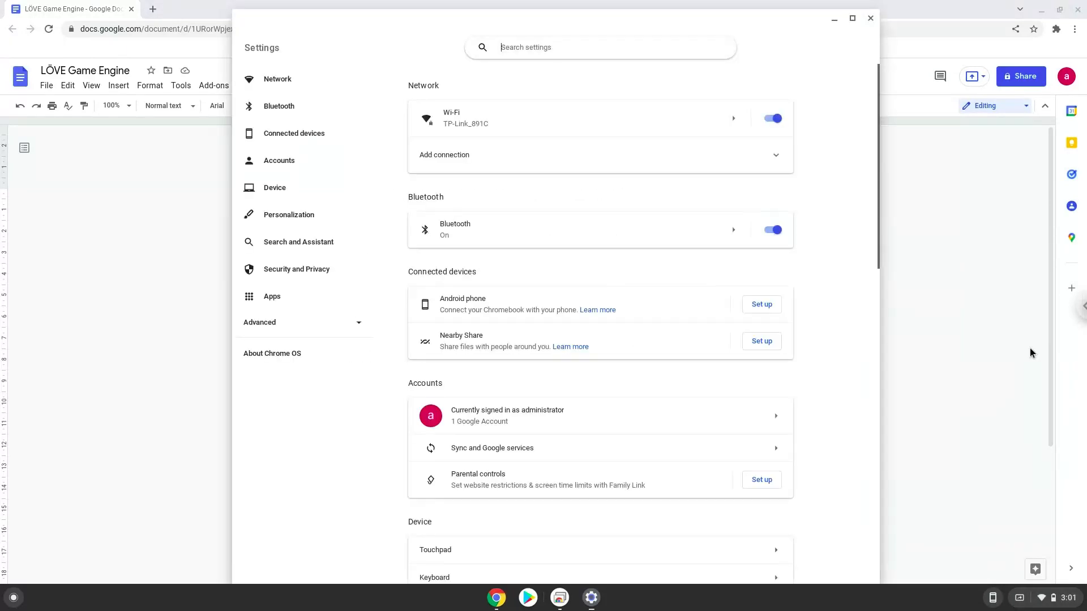
{"action": "mouse_move", "coordinate": [262, 322]}
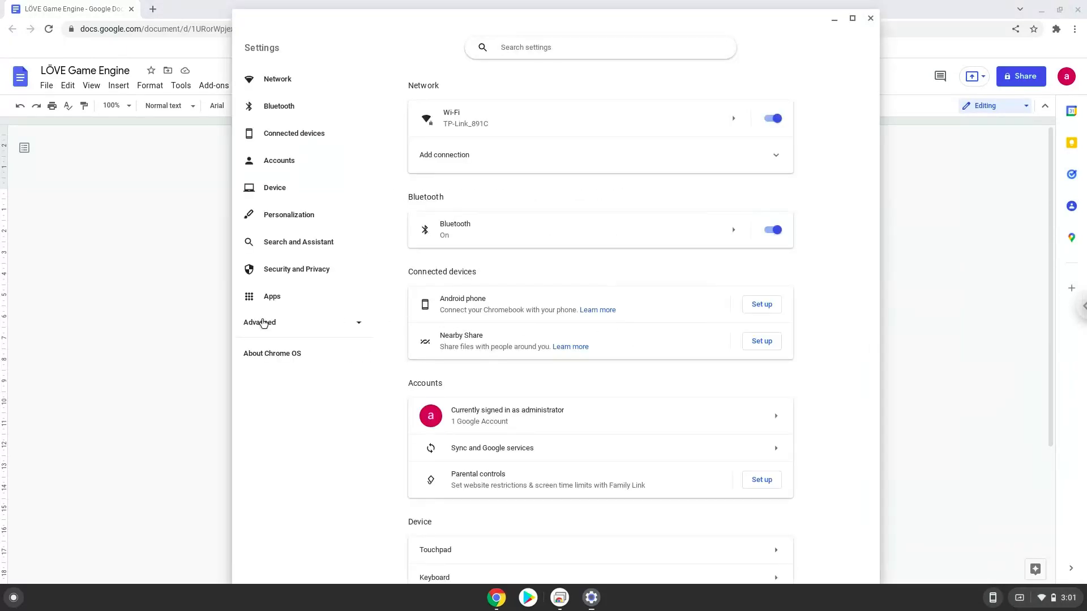
{"action": "left_click", "coordinate": [259, 322]}
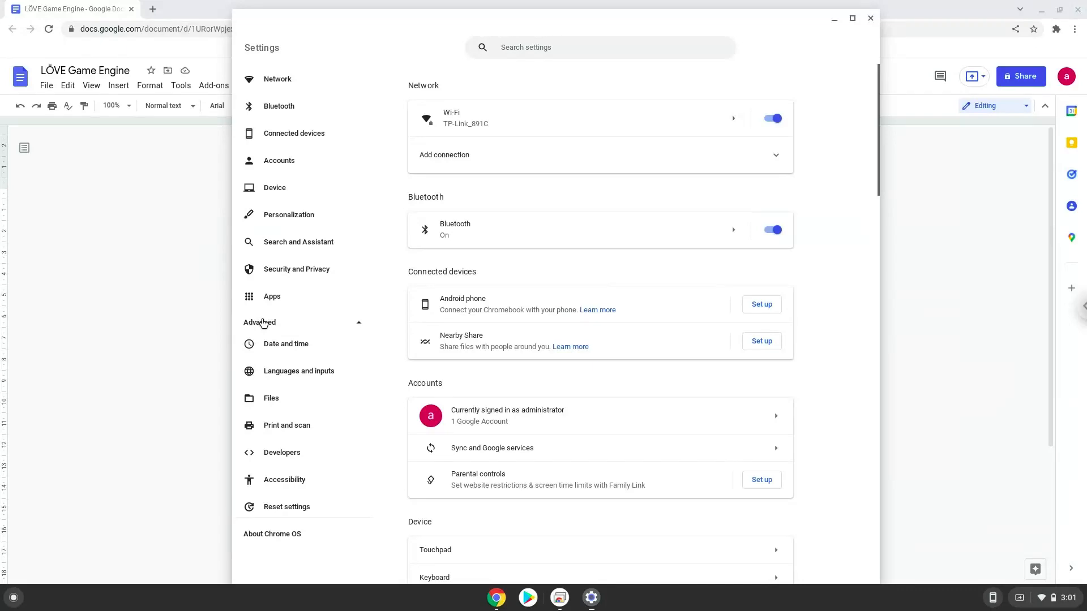
{"action": "mouse_move", "coordinate": [282, 457]}
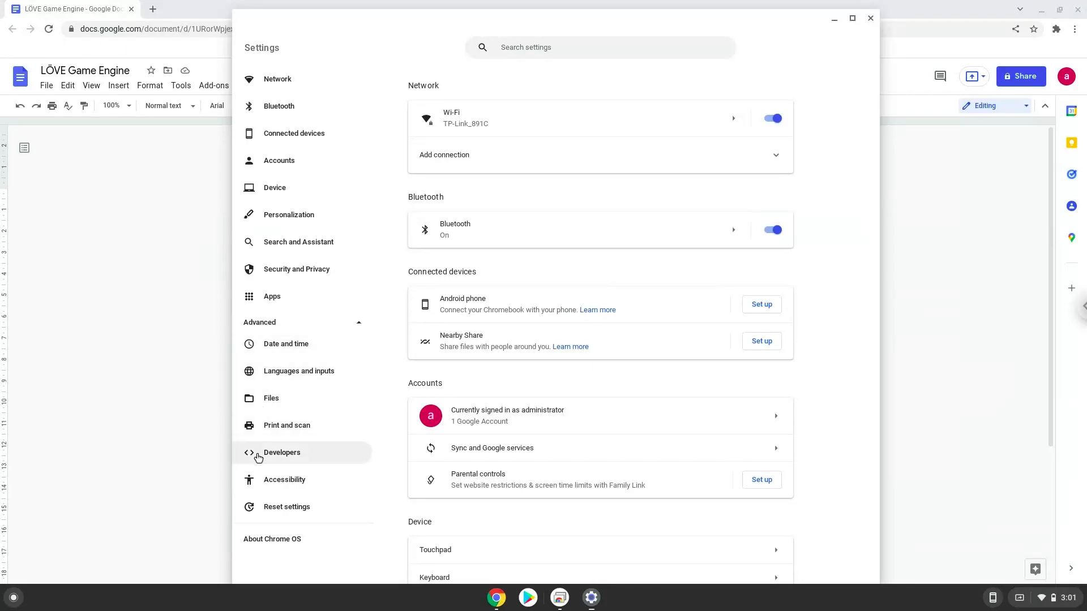
{"action": "left_click", "coordinate": [282, 453]}
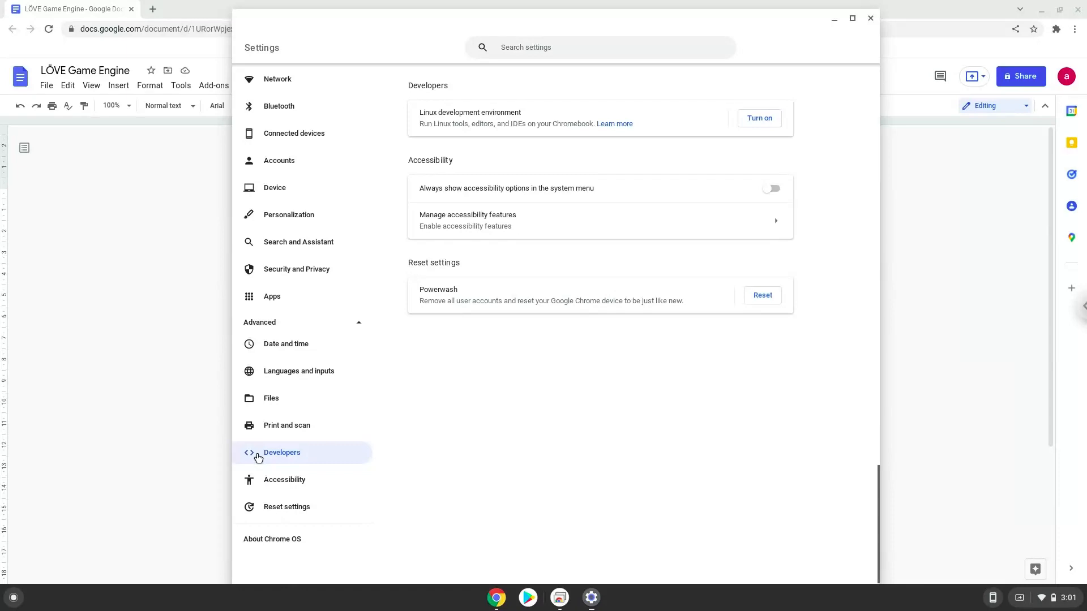
{"action": "mouse_move", "coordinate": [776, 126]}
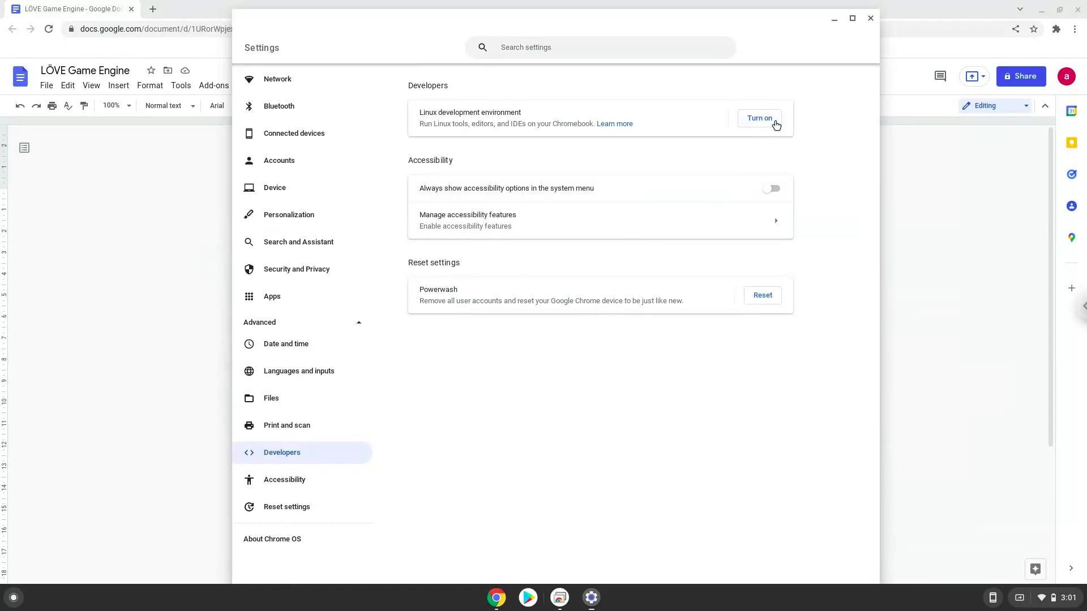
Step: Turn on Linux, install it with the recommended disk size, and return to Settings
{"action": "left_click", "coordinate": [758, 118]}
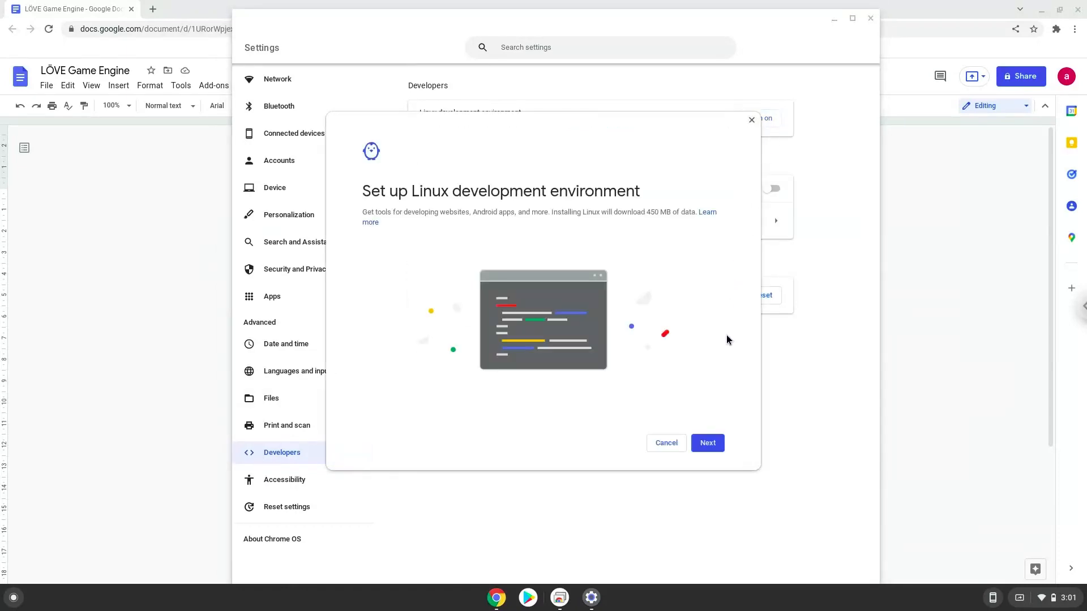
{"action": "left_click", "coordinate": [707, 442]}
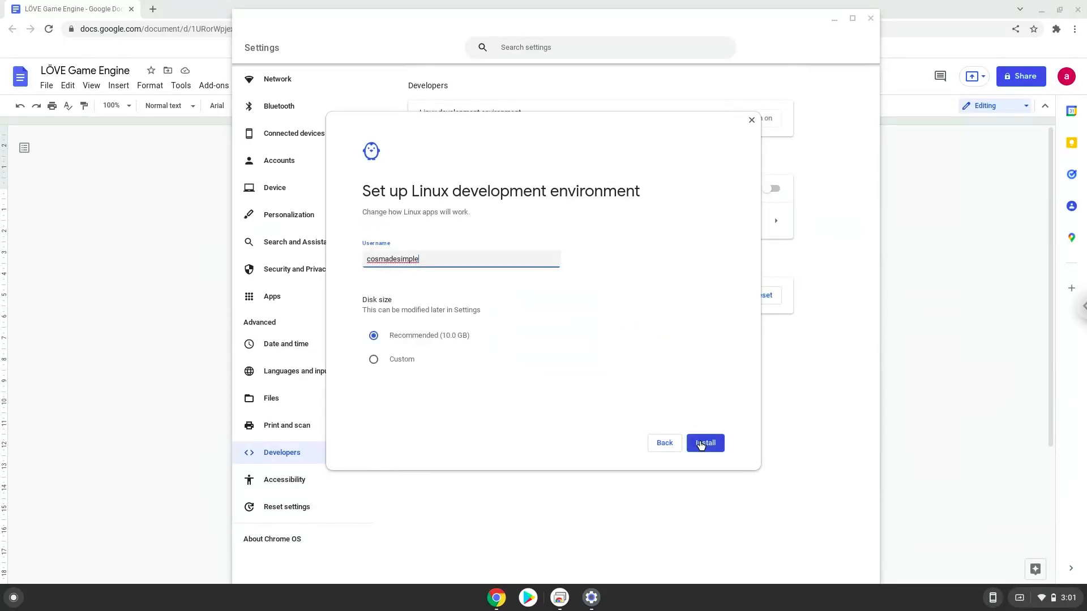
{"action": "left_click", "coordinate": [704, 443]}
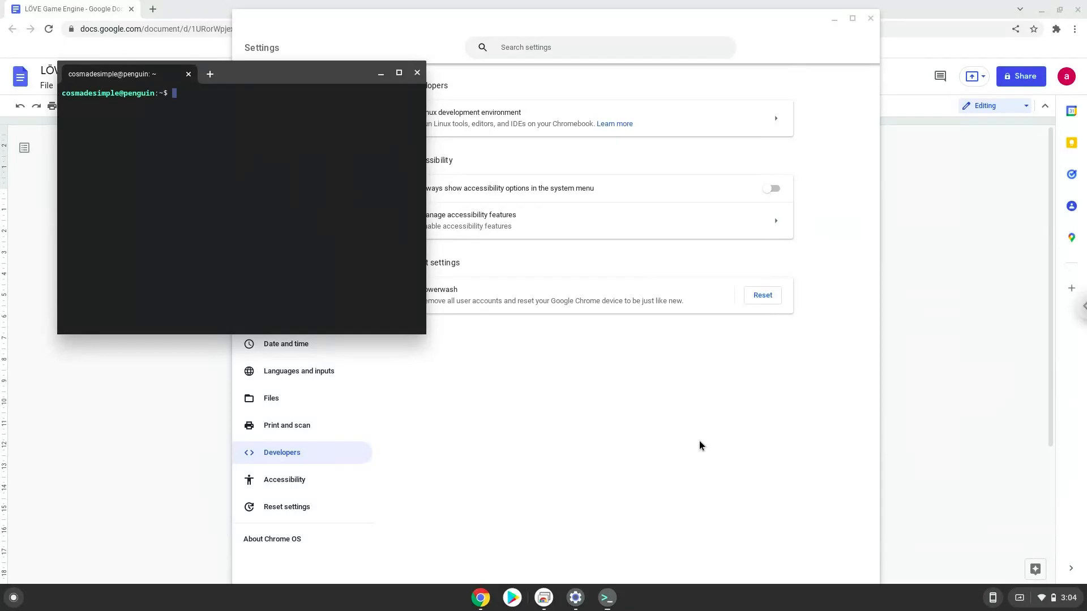
{"action": "mouse_move", "coordinate": [444, 104]}
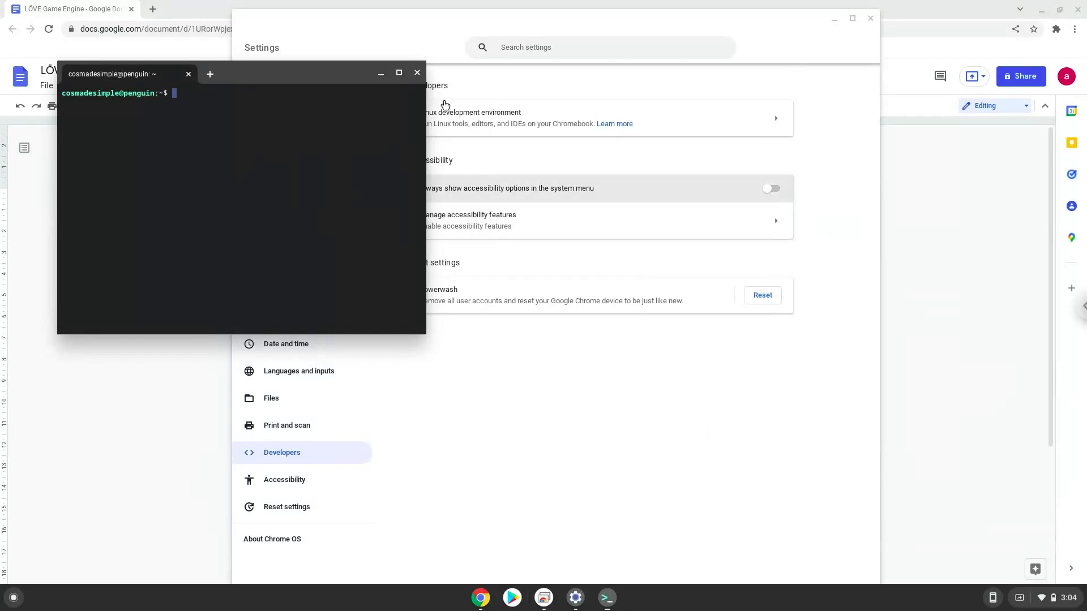
{"action": "left_click", "coordinate": [416, 73]}
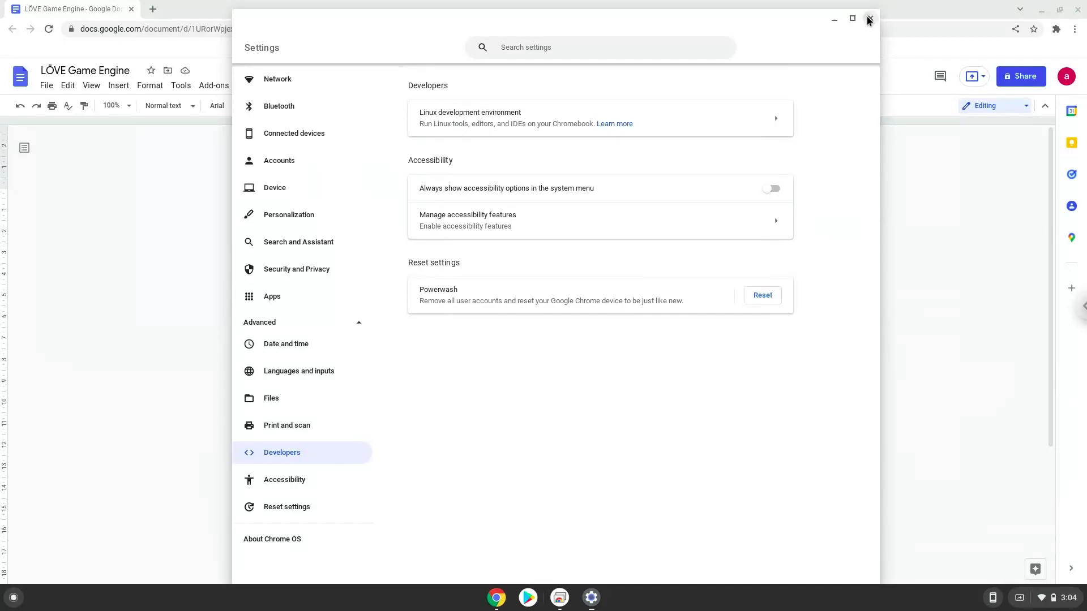
Step: Close Settings, copy the first sudo mv command from the doc and start an app search
{"action": "left_click", "coordinate": [869, 19]}
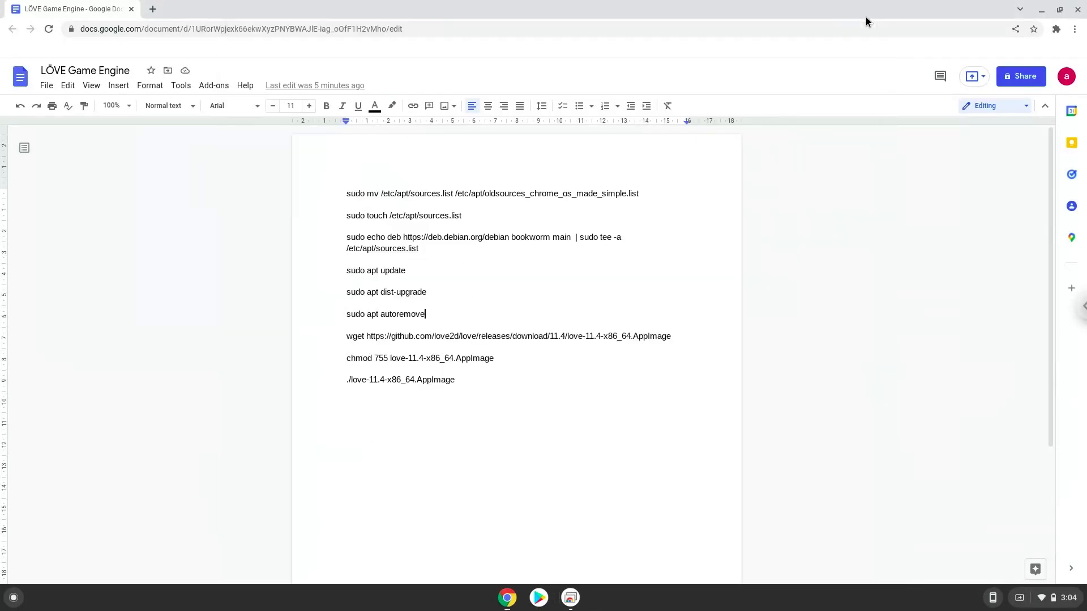
{"action": "mouse_move", "coordinate": [845, 38]}
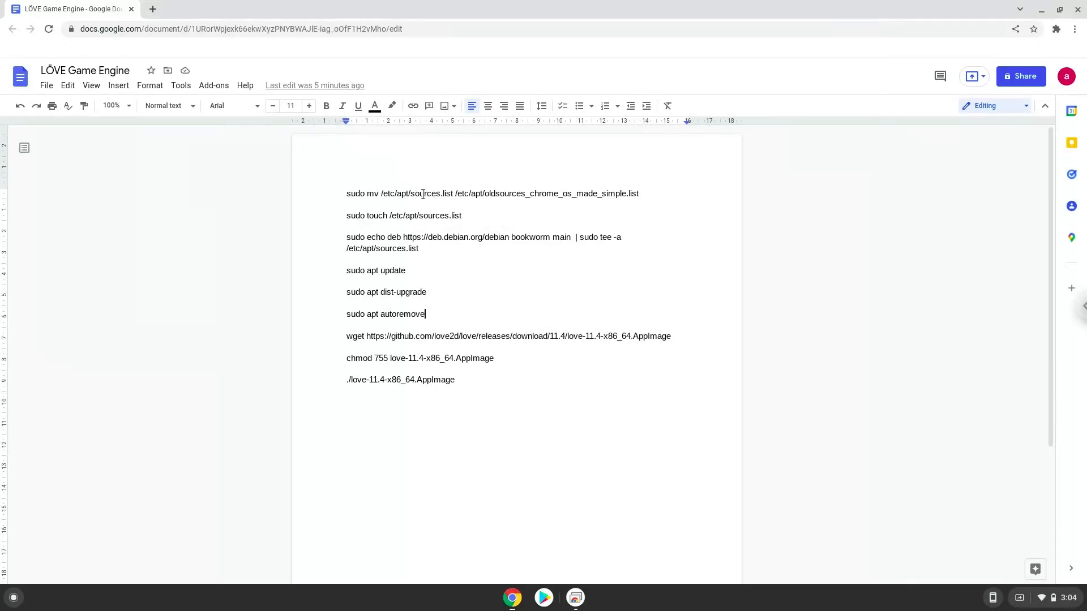
{"action": "right_click", "coordinate": [493, 194]}
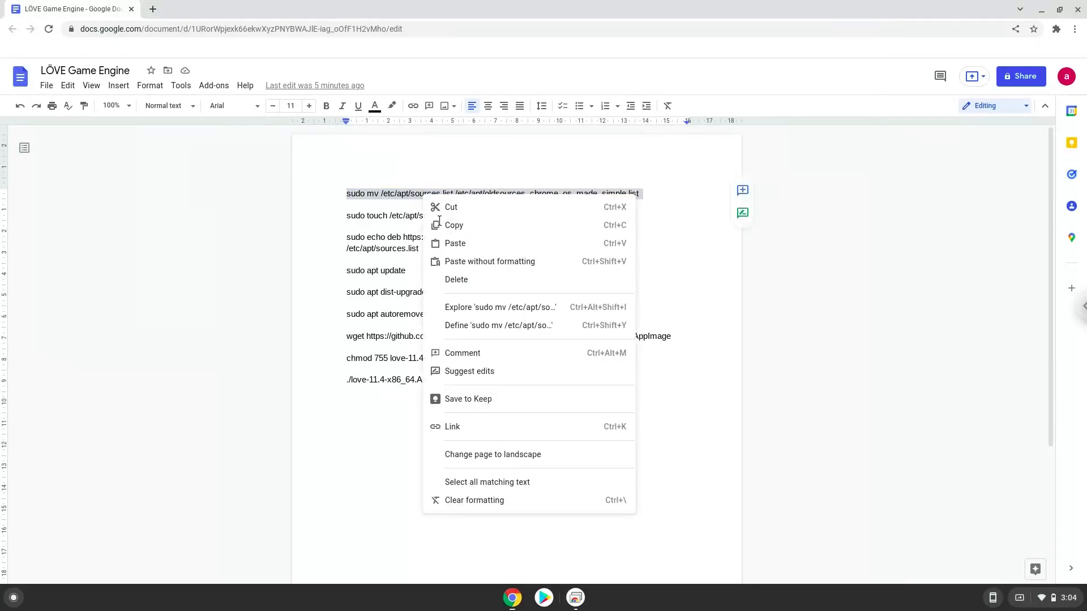
{"action": "left_click", "coordinate": [173, 462]}
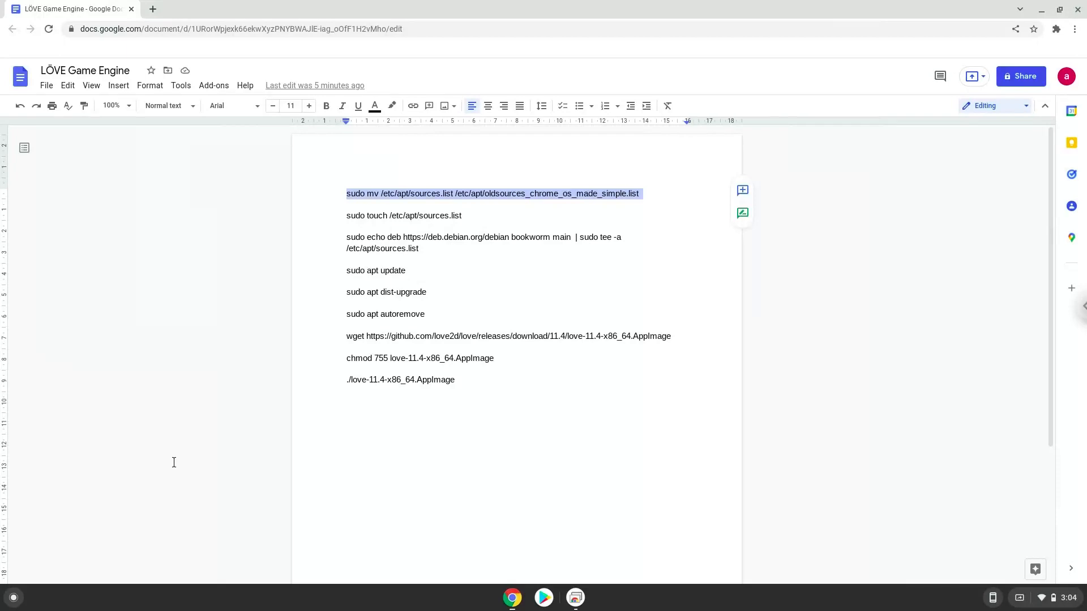
{"action": "left_click", "coordinate": [11, 598]}
{"action": "type", "text": "ter"}
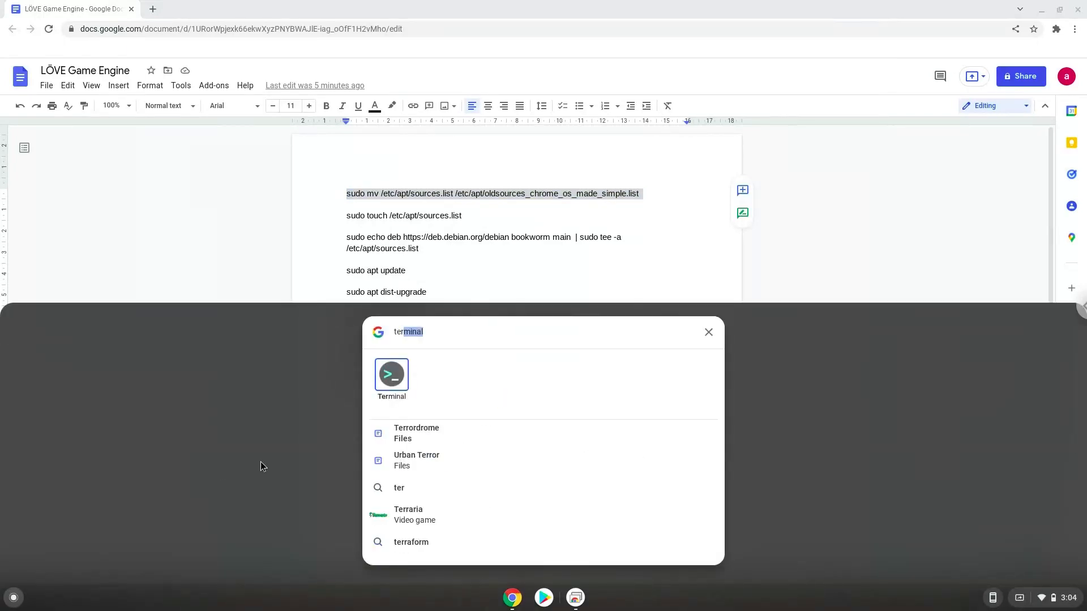
Step: Launch the Linux Terminal app from the launcher results
{"action": "left_click", "coordinate": [391, 379]}
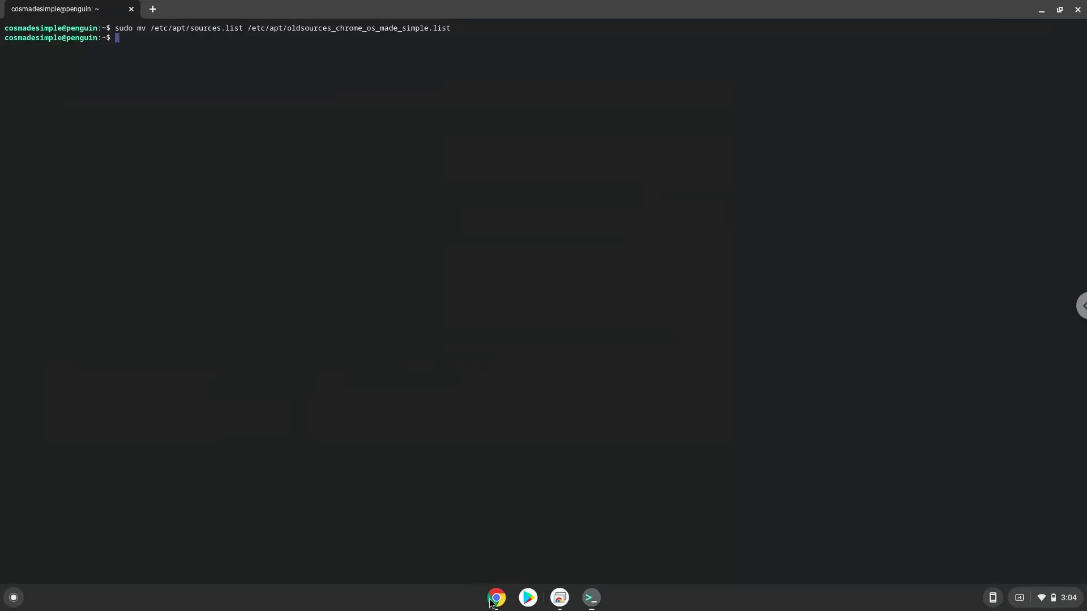
Step: Copy the sudo touch command from the doc and run it to create a new sources.list
{"action": "left_click", "coordinate": [496, 598]}
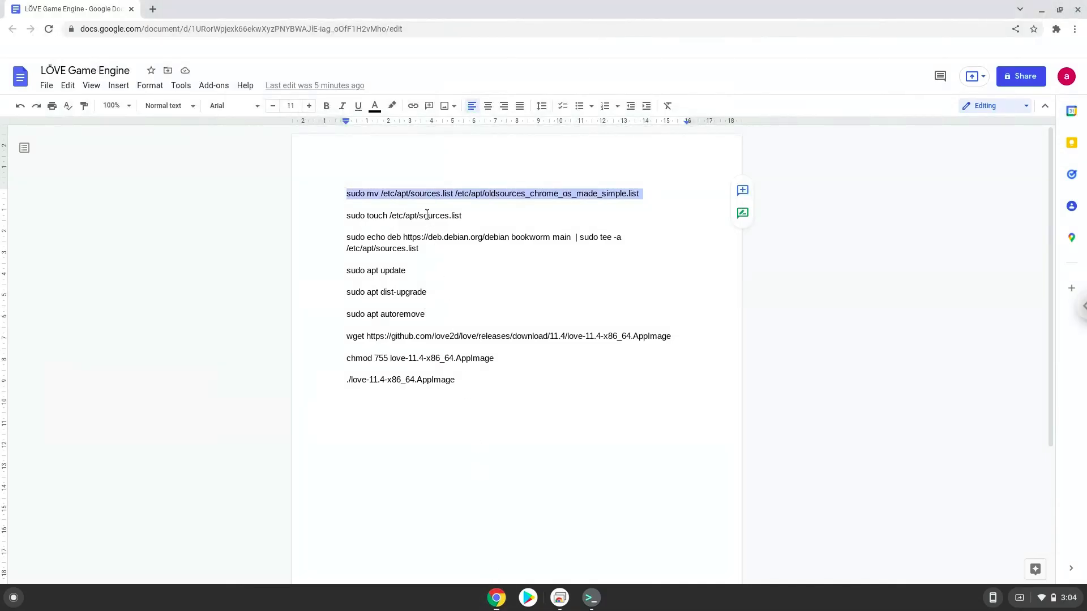
{"action": "right_click", "coordinate": [427, 215]}
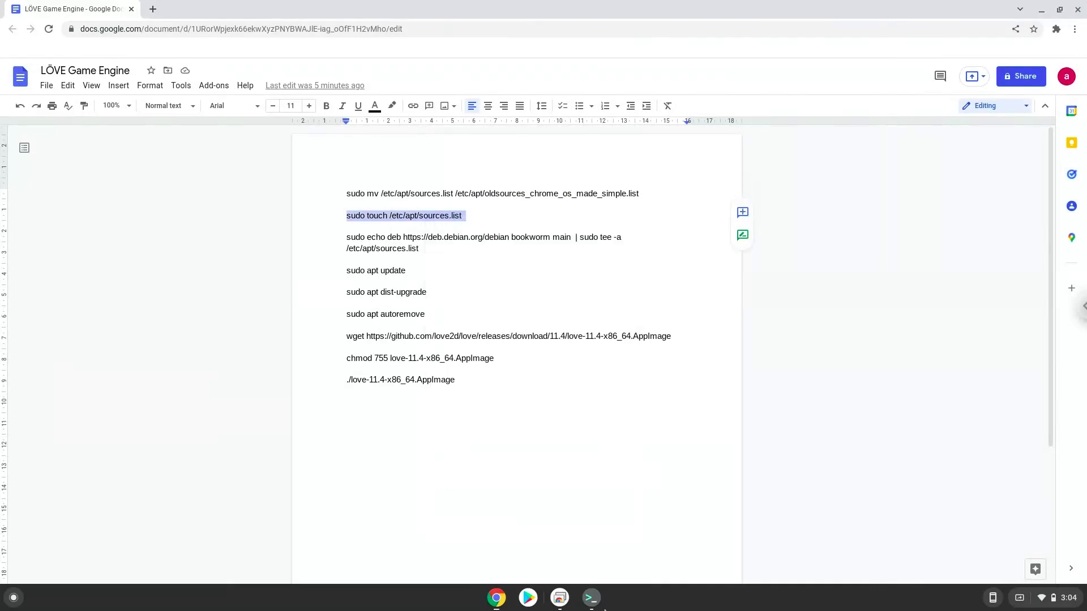
{"action": "left_click", "coordinate": [589, 598]}
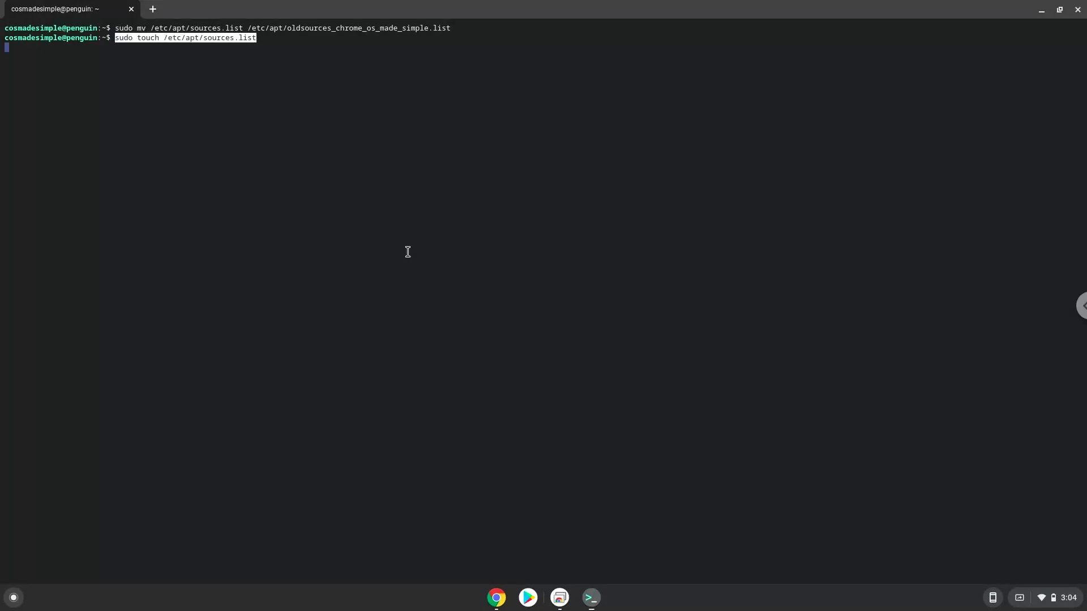
{"action": "key", "text": "Return"}
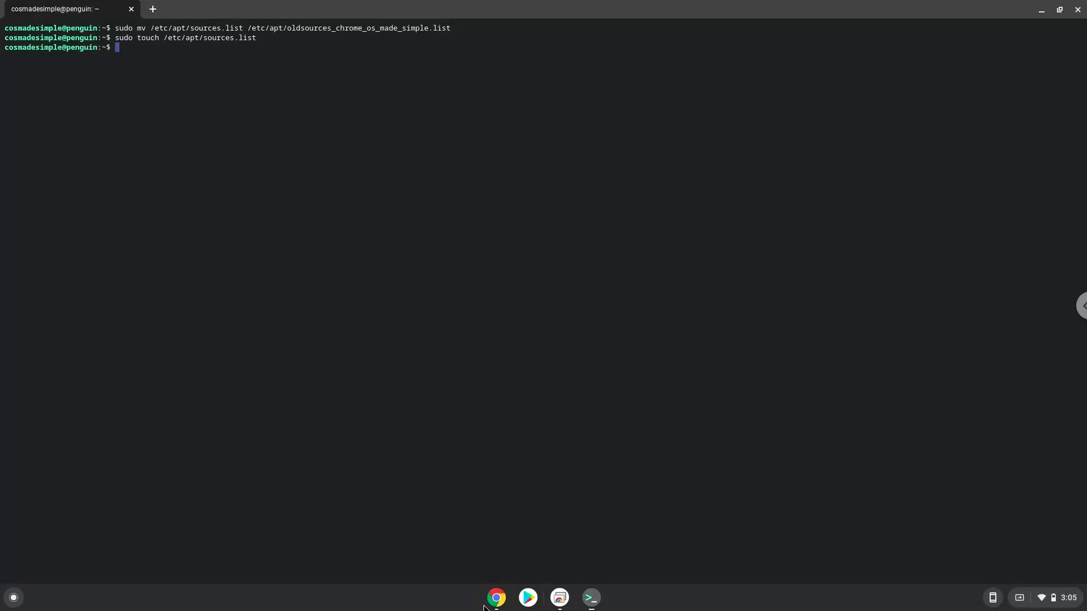
Step: Copy the echo deb bookworm | tee command from the doc and return to the terminal
{"action": "left_click", "coordinate": [496, 598]}
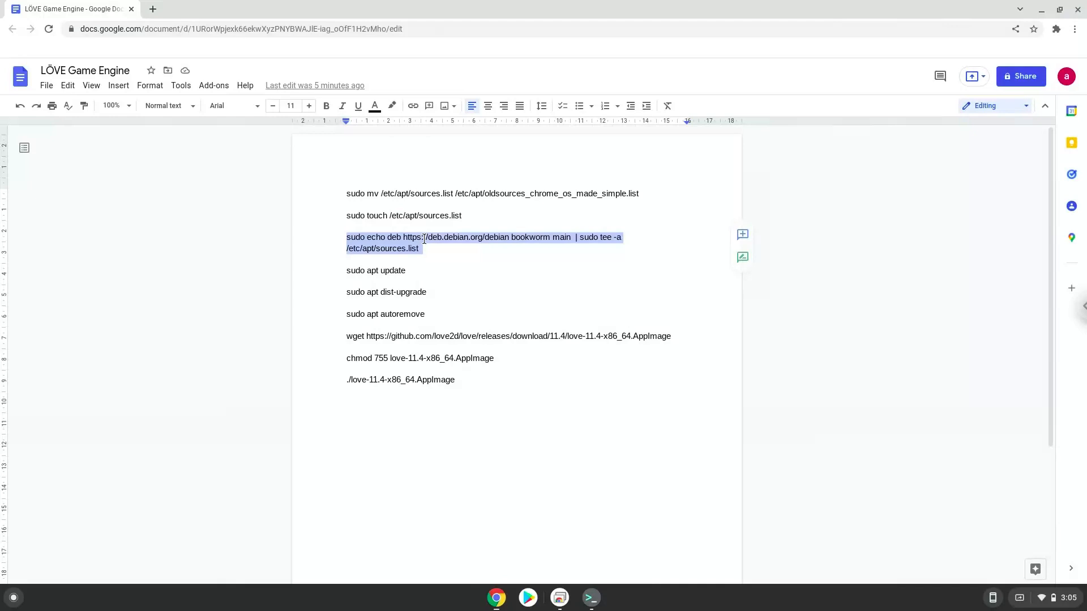
{"action": "right_click", "coordinate": [486, 242]}
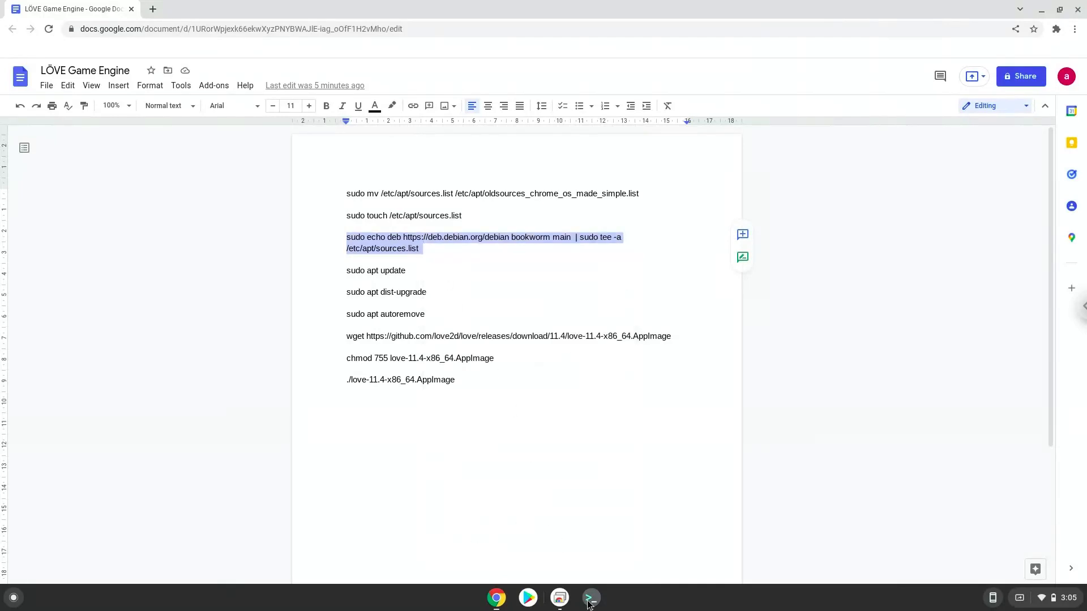
{"action": "left_click", "coordinate": [589, 598]}
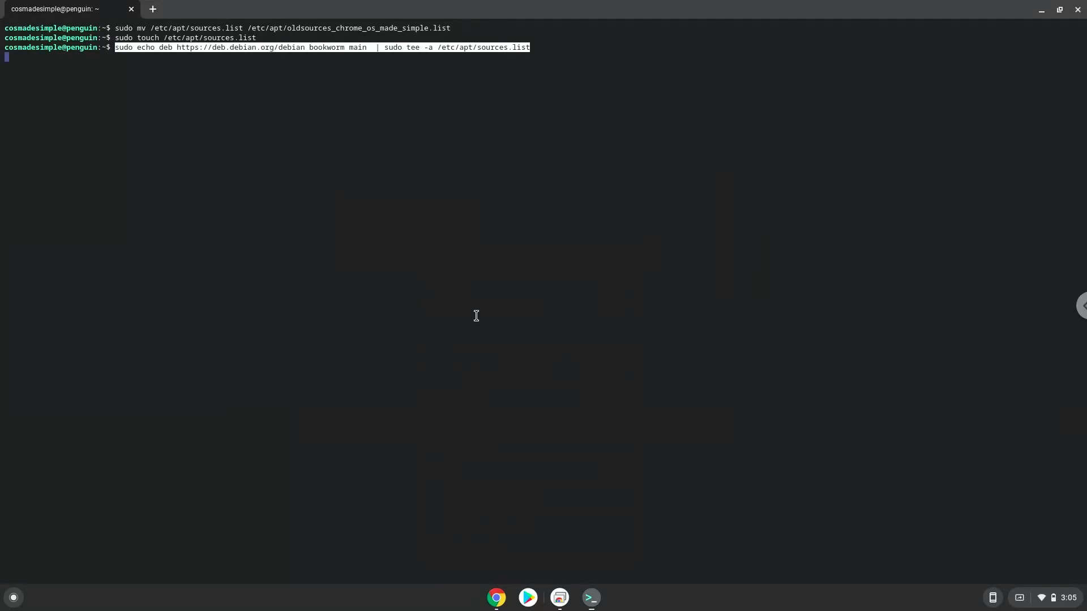
Step: Run the bookworm source command, then copy and run sudo apt update
{"action": "key", "text": "Return"}
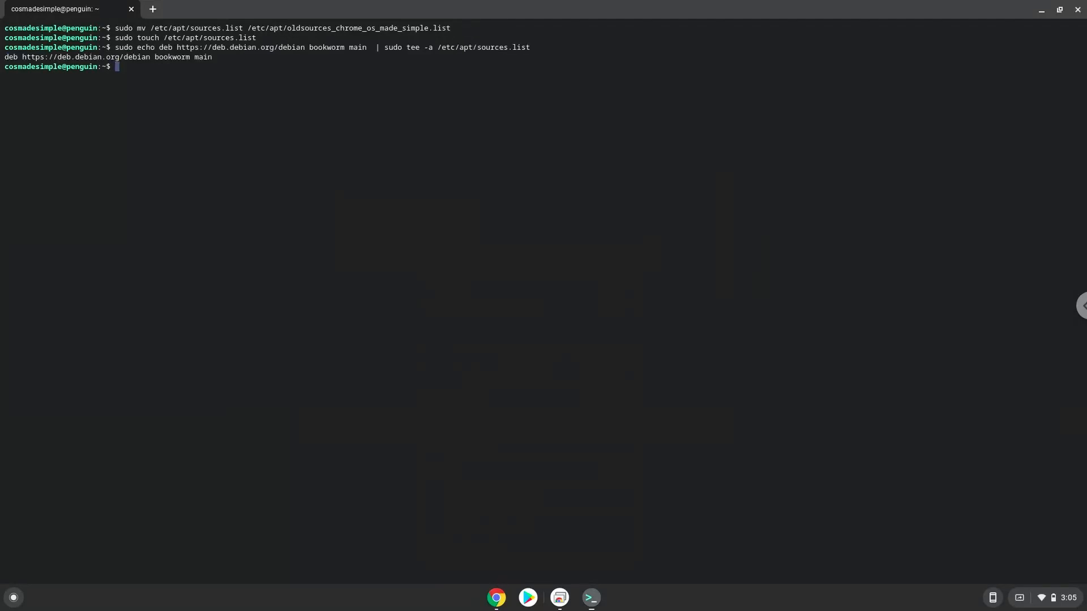
{"action": "mouse_move", "coordinate": [494, 587]}
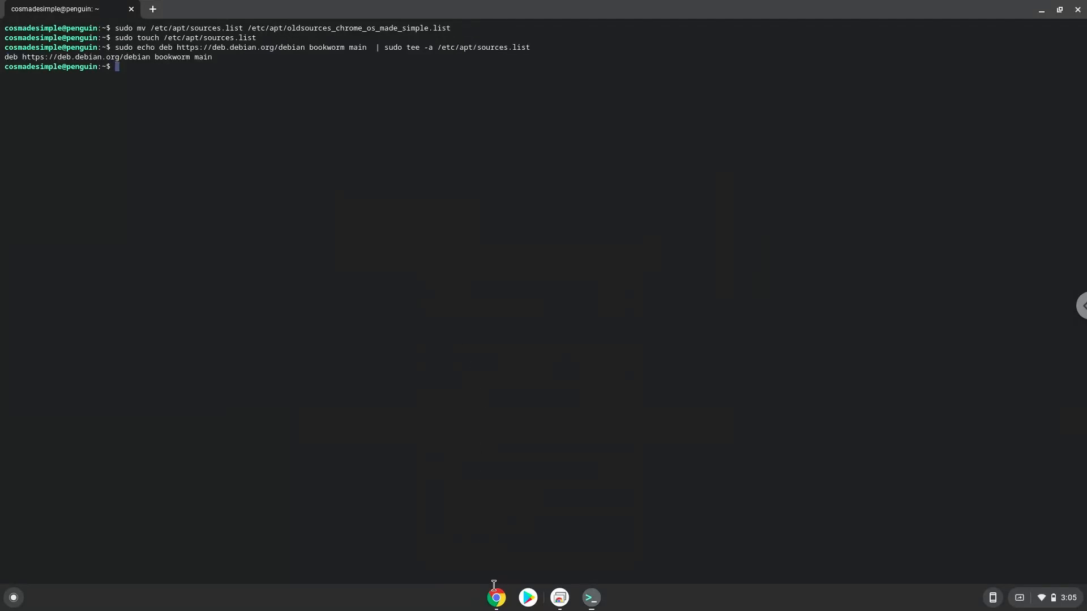
{"action": "left_click", "coordinate": [495, 597]}
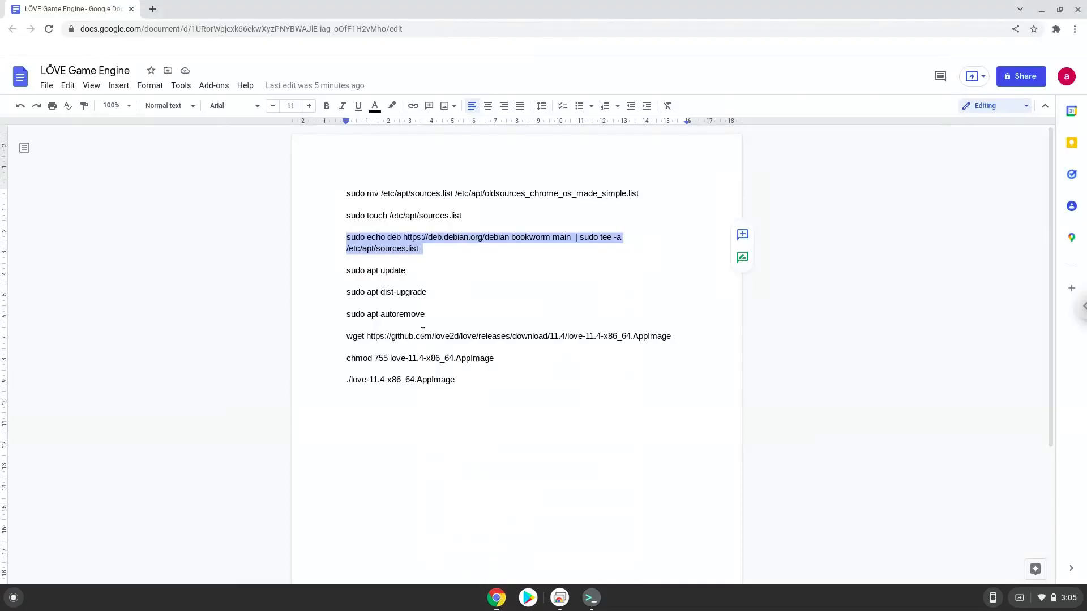
{"action": "left_click", "coordinate": [393, 271]}
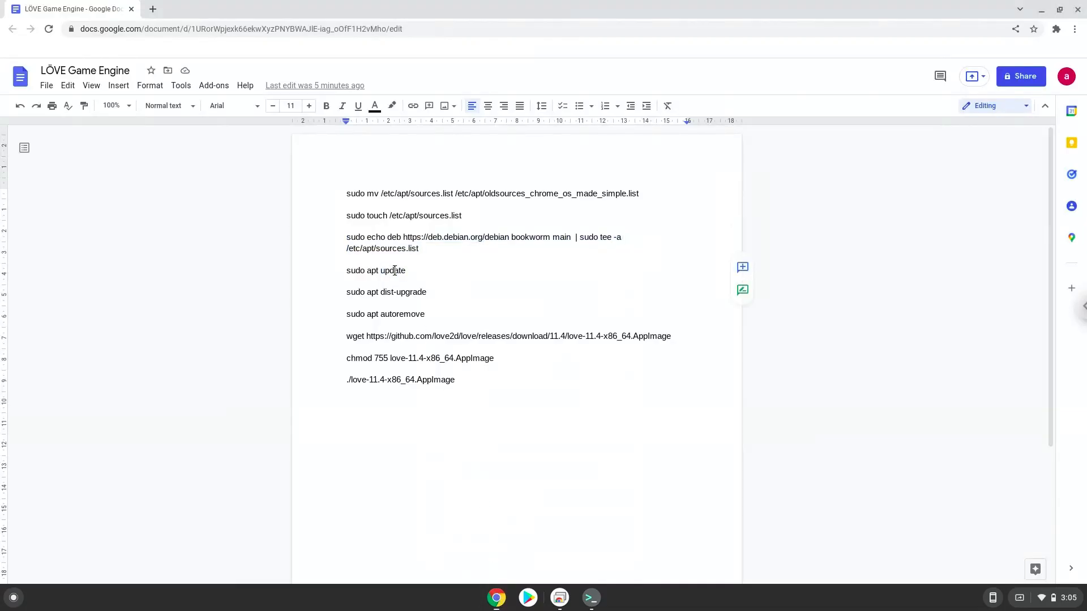
{"action": "triple_click", "coordinate": [376, 271]}
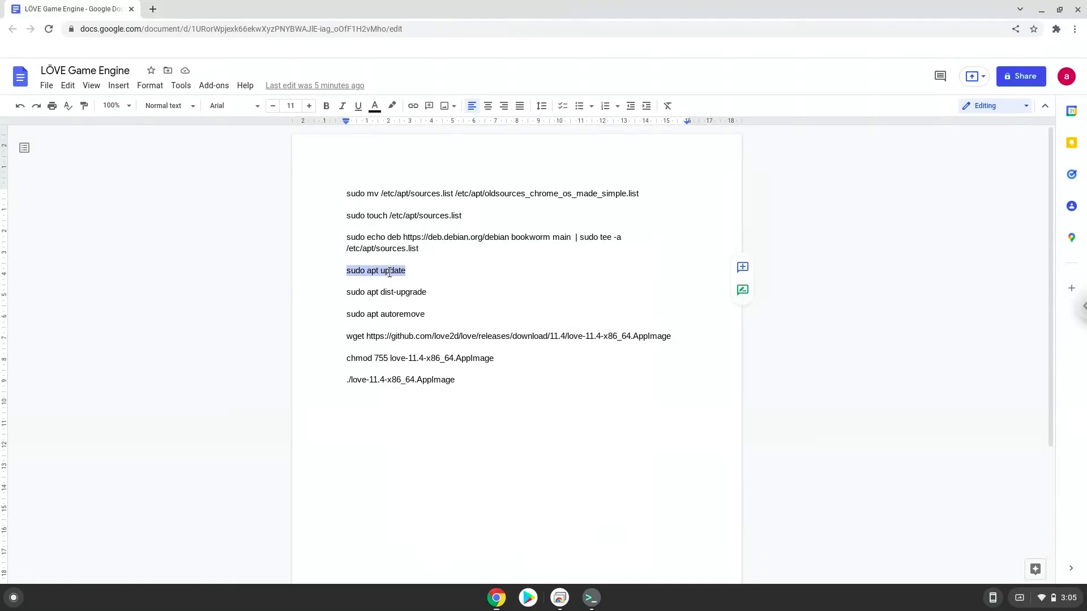
{"action": "right_click", "coordinate": [376, 270]}
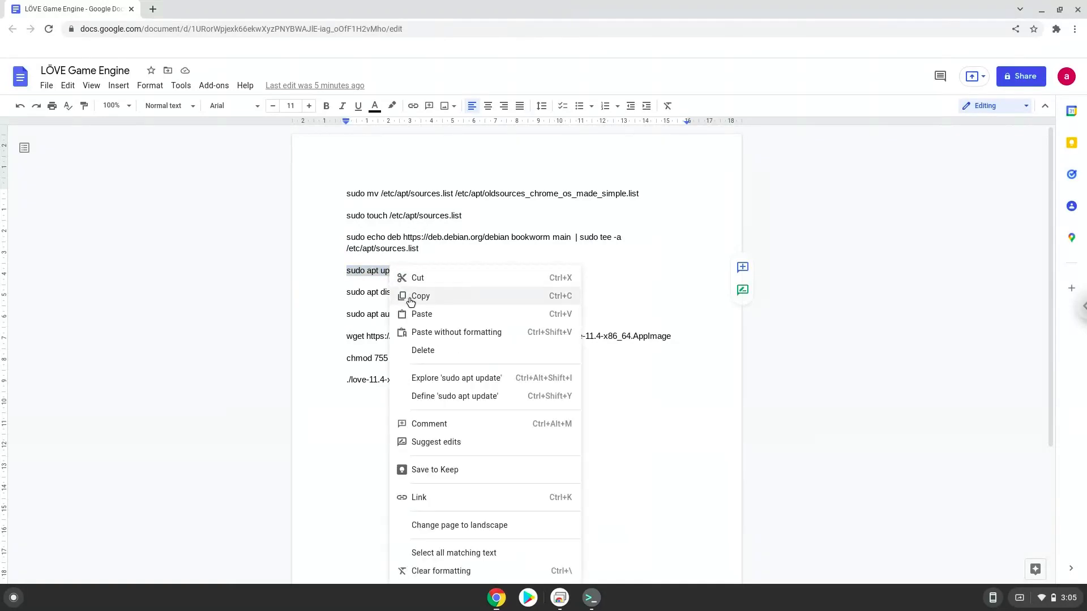
{"action": "left_click", "coordinate": [420, 295]}
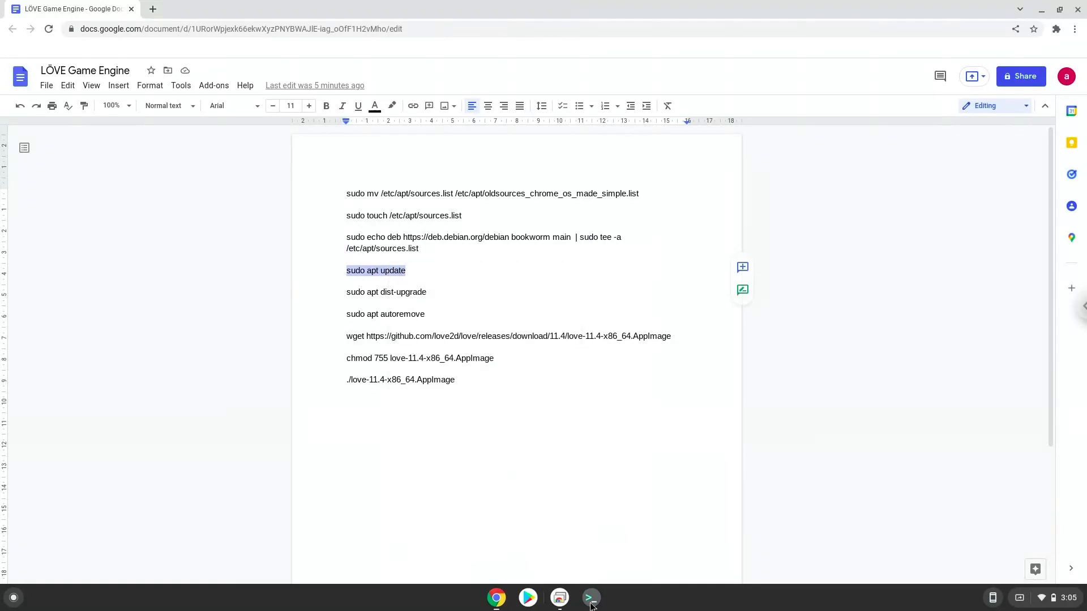
{"action": "left_click", "coordinate": [590, 598]}
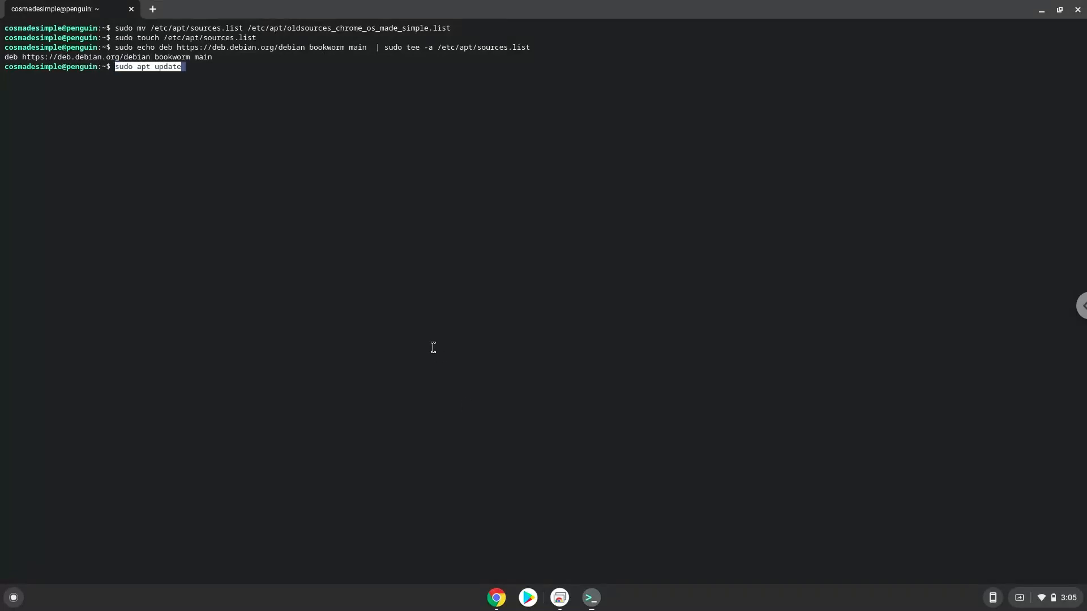
{"action": "key", "text": "Return"}
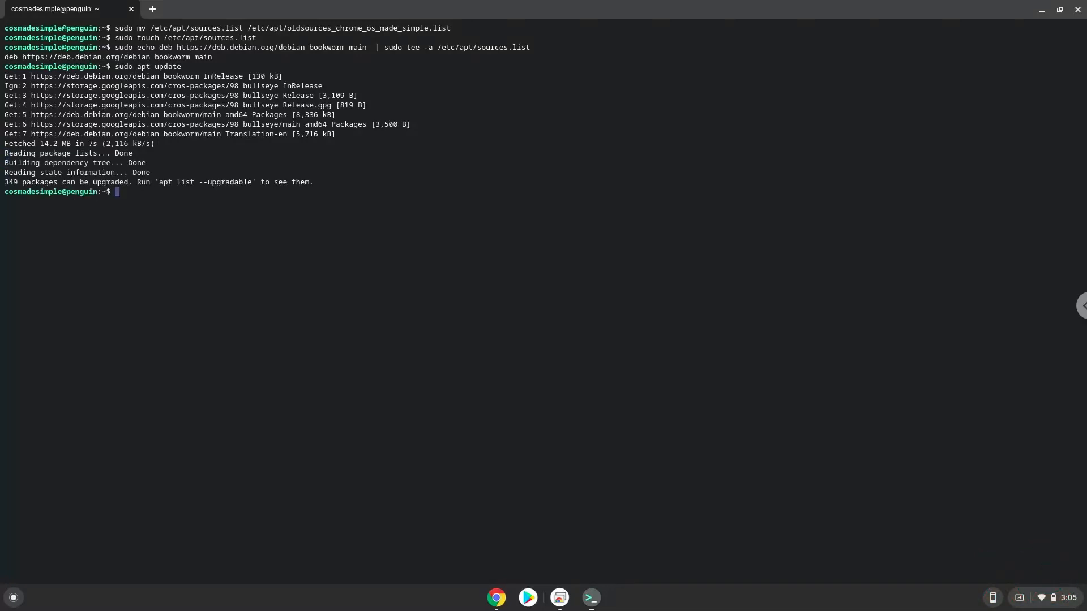
{"action": "mouse_move", "coordinate": [494, 600]}
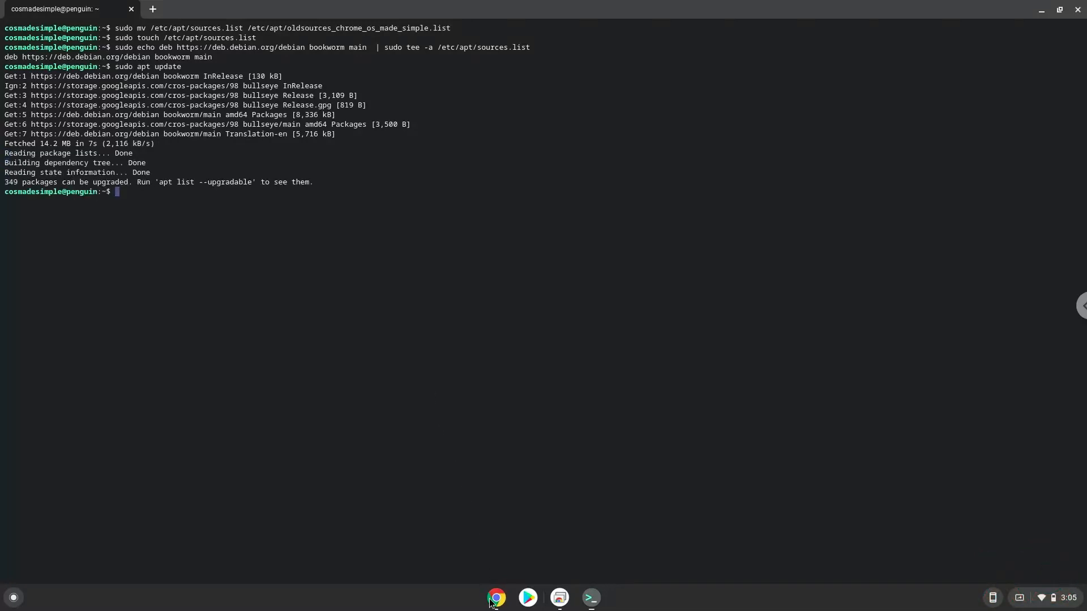
Step: Copy the sudo apt dist-upgrade line from the doc and return to the terminal
{"action": "left_click", "coordinate": [496, 598]}
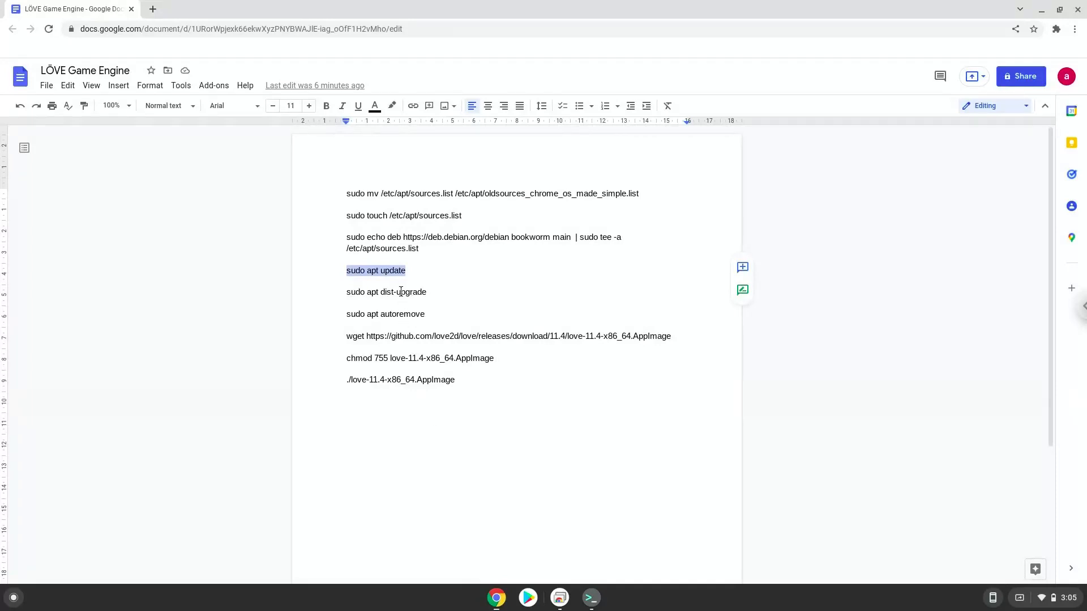
{"action": "left_click", "coordinate": [400, 291]}
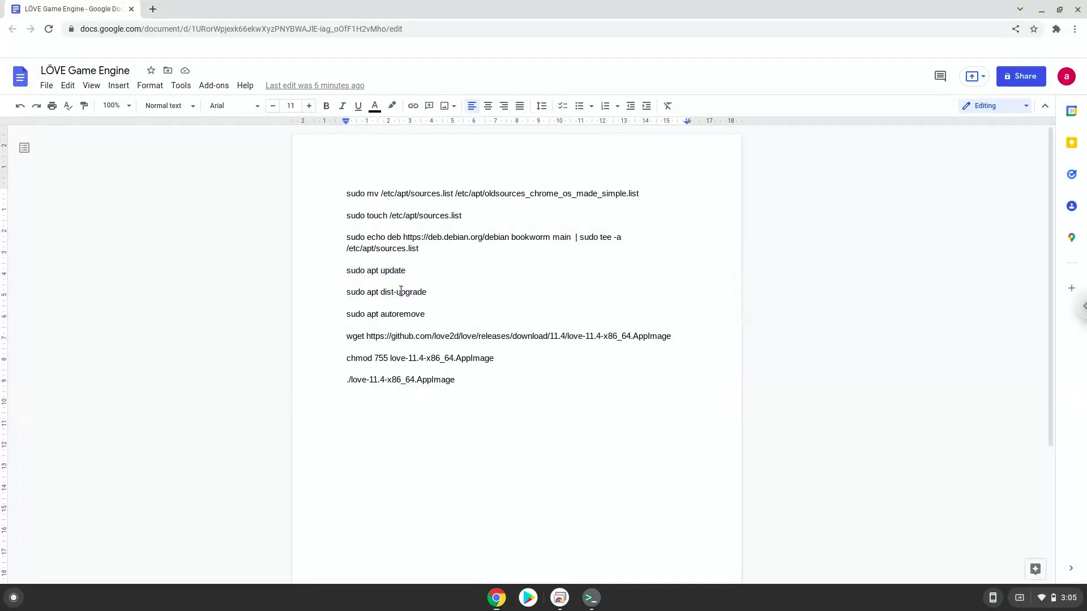
{"action": "right_click", "coordinate": [386, 291]}
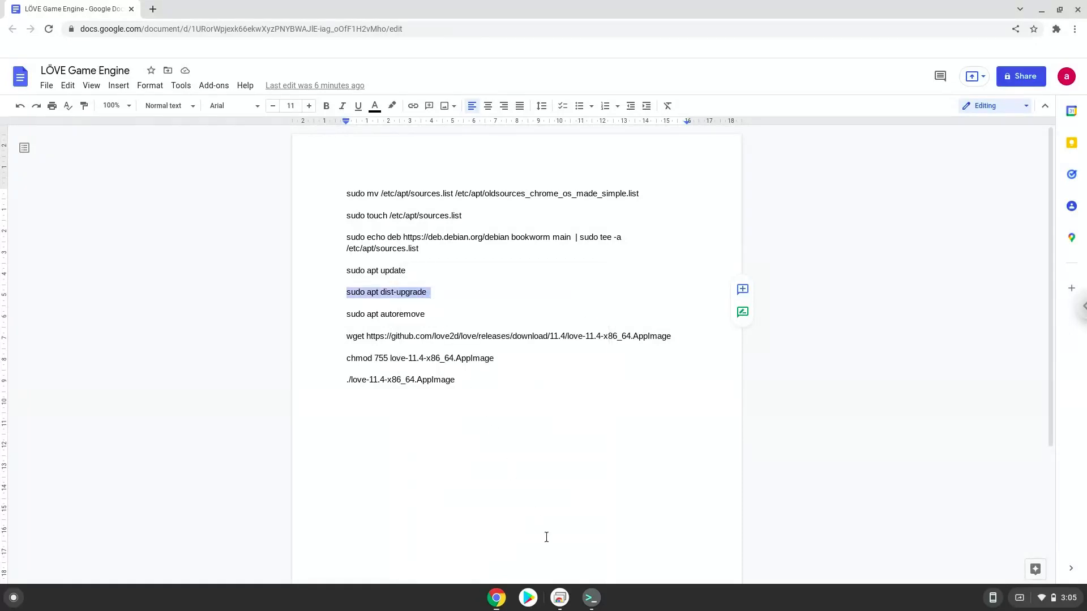
{"action": "left_click", "coordinate": [589, 598]}
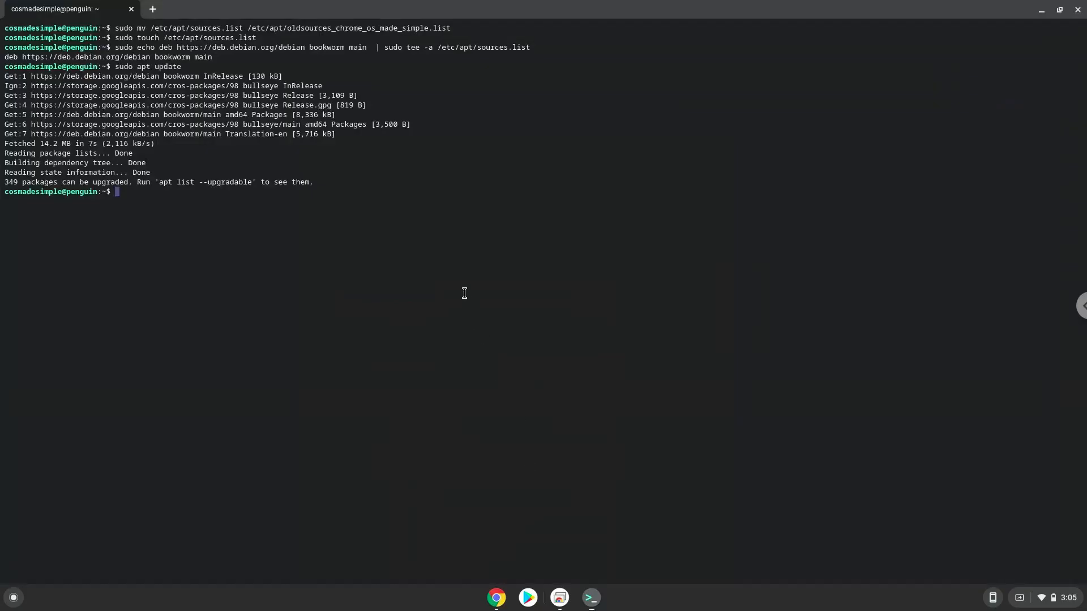
Step: Run sudo apt dist-upgrade and confirm with Y to upgrade to bookworm
{"action": "type", "text": "sudo apt dist-upgrade"}
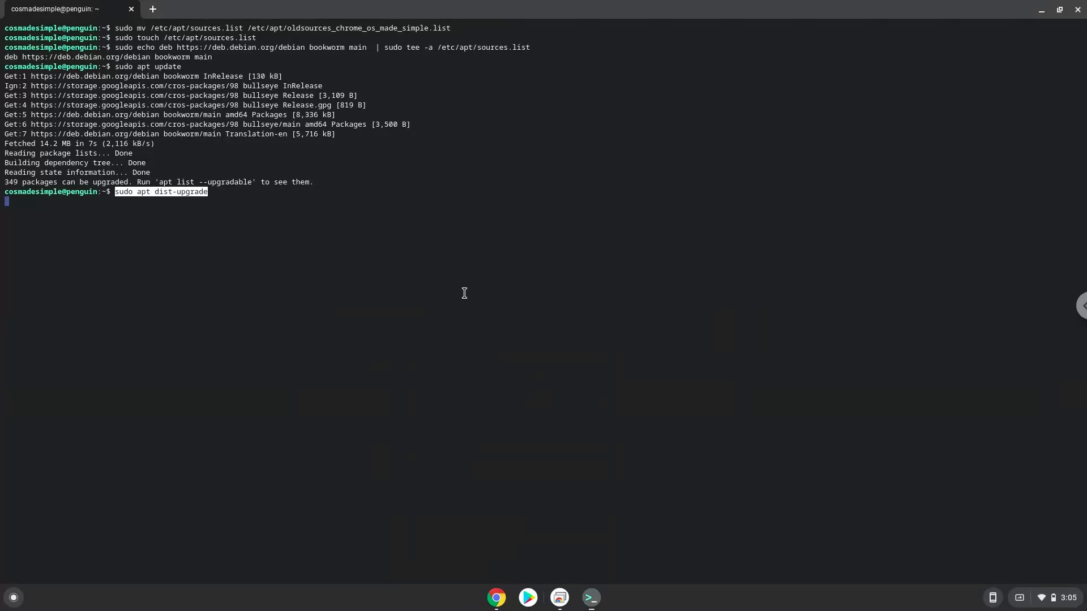
{"action": "key", "text": "Return"}
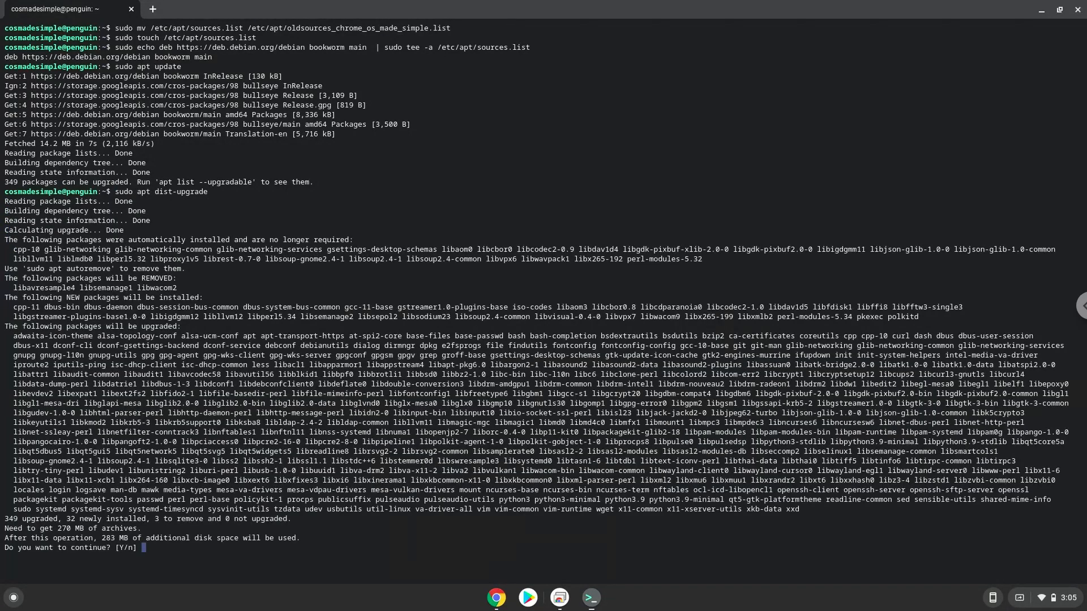
{"action": "type", "text": "Y"}
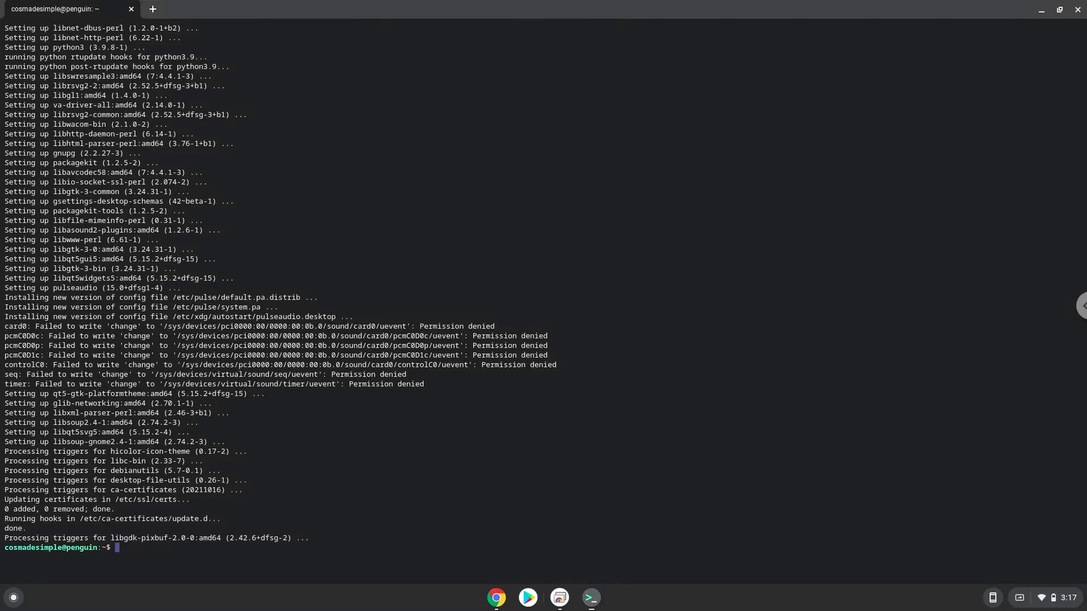
{"action": "mouse_move", "coordinate": [483, 534]}
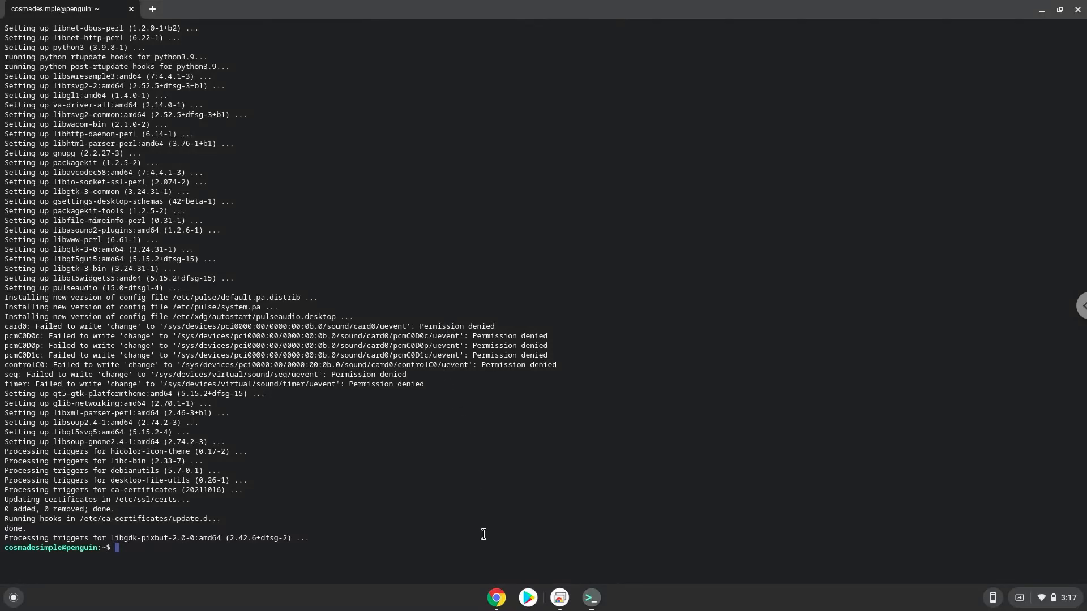
{"action": "mouse_move", "coordinate": [495, 597]}
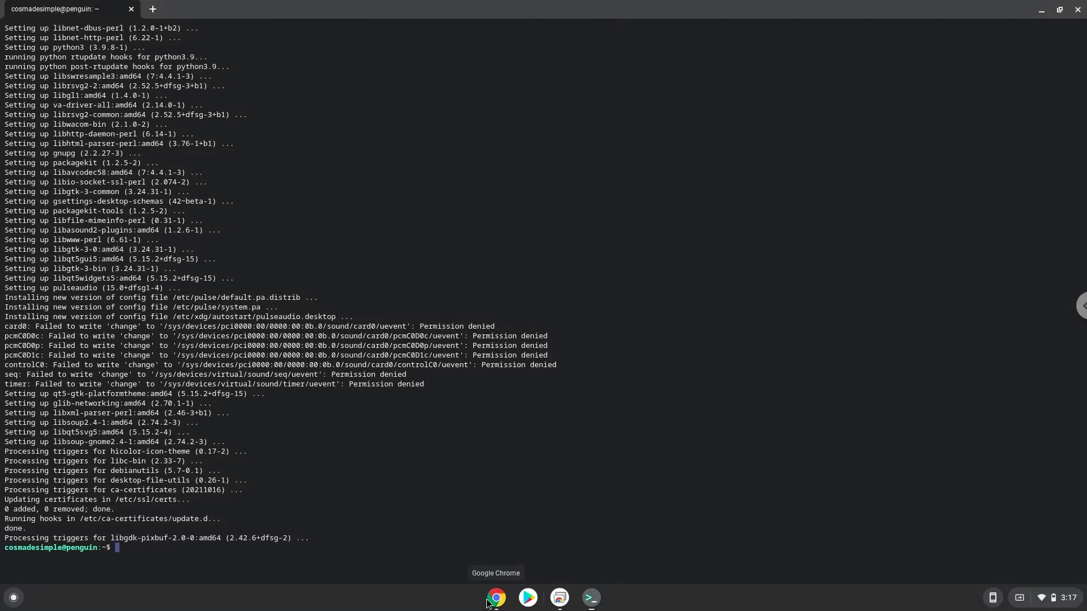
Step: Copy and run sudo apt autoremove, confirming with Y to remove unneeded packages
{"action": "left_click", "coordinate": [495, 596]}
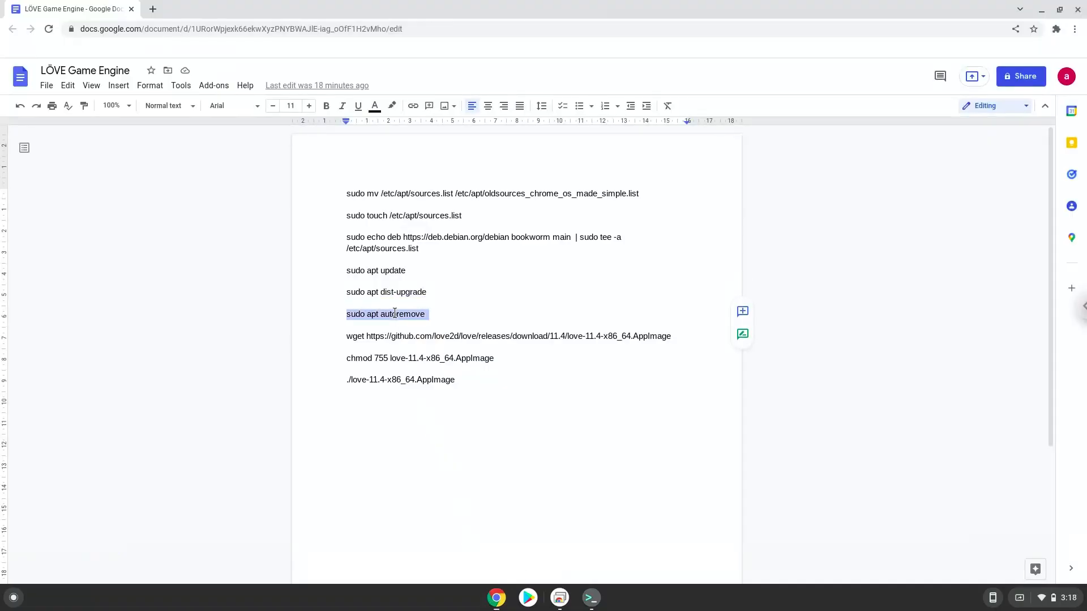
{"action": "right_click", "coordinate": [386, 314]}
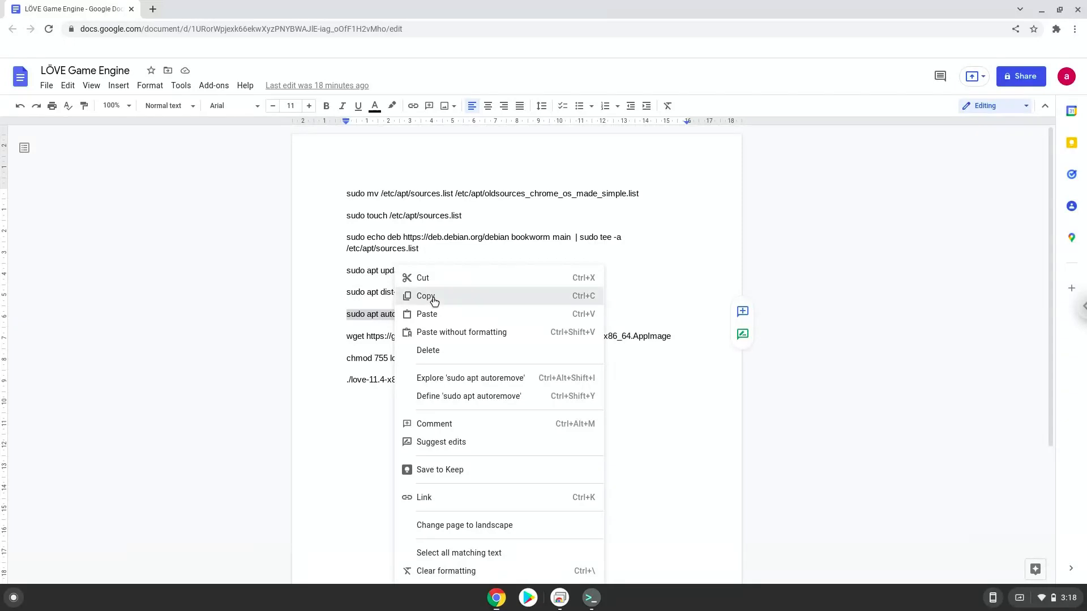
{"action": "left_click", "coordinate": [426, 295]}
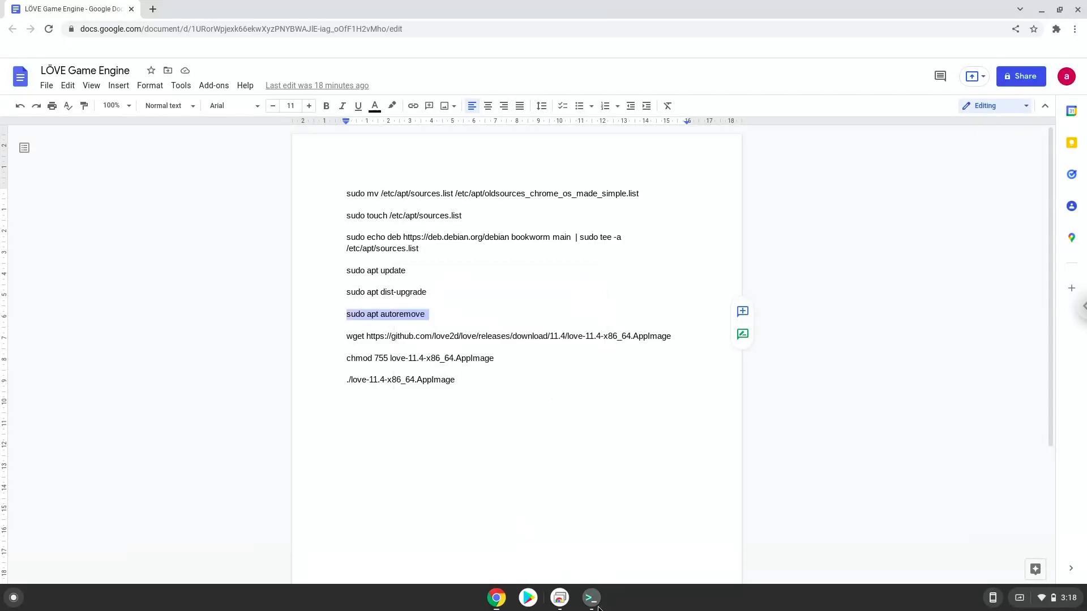
{"action": "left_click", "coordinate": [589, 598]}
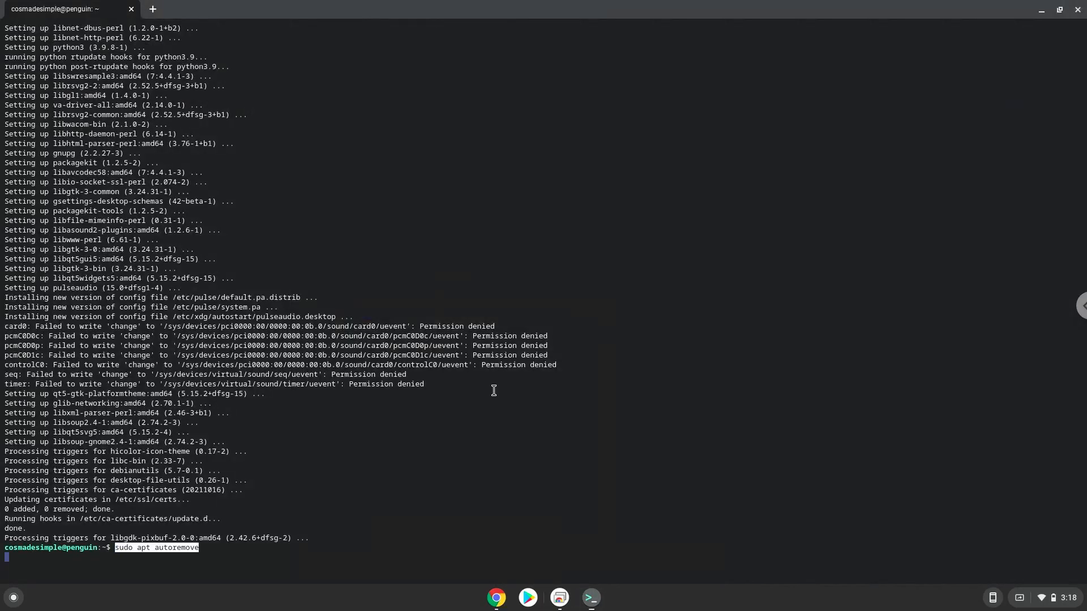
{"action": "key", "text": "Return"}
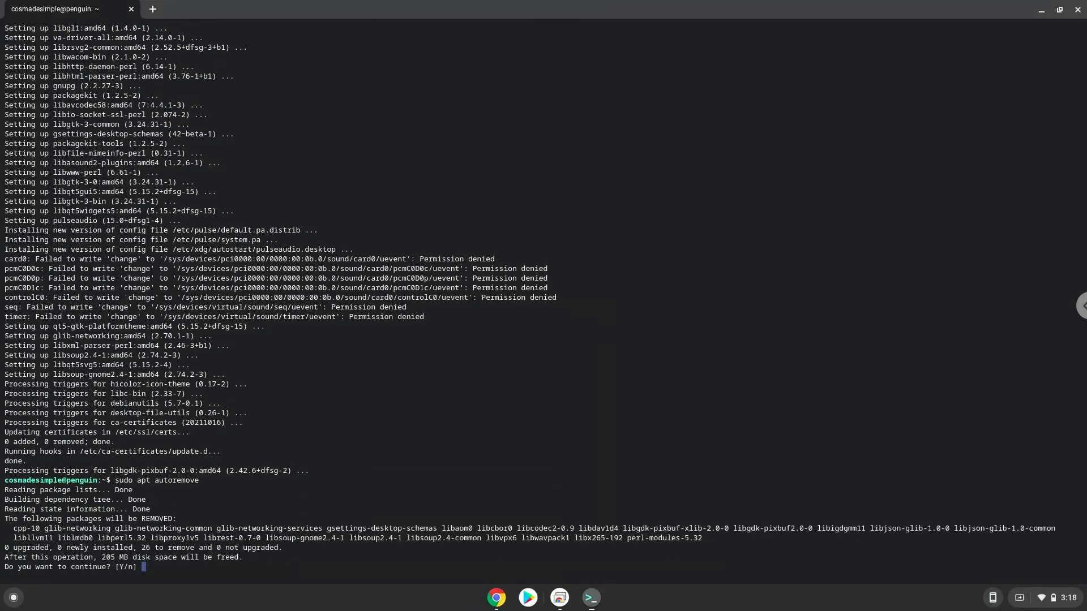
{"action": "type", "text": "Y"}
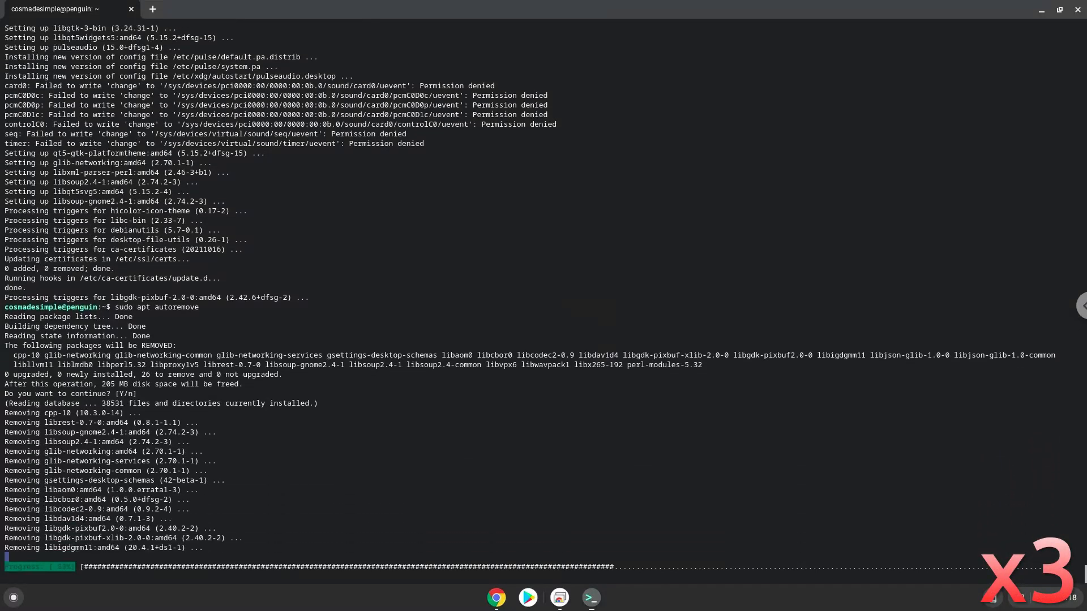
{"action": "scroll", "scroll_direction": "down", "scroll_amount": 3}
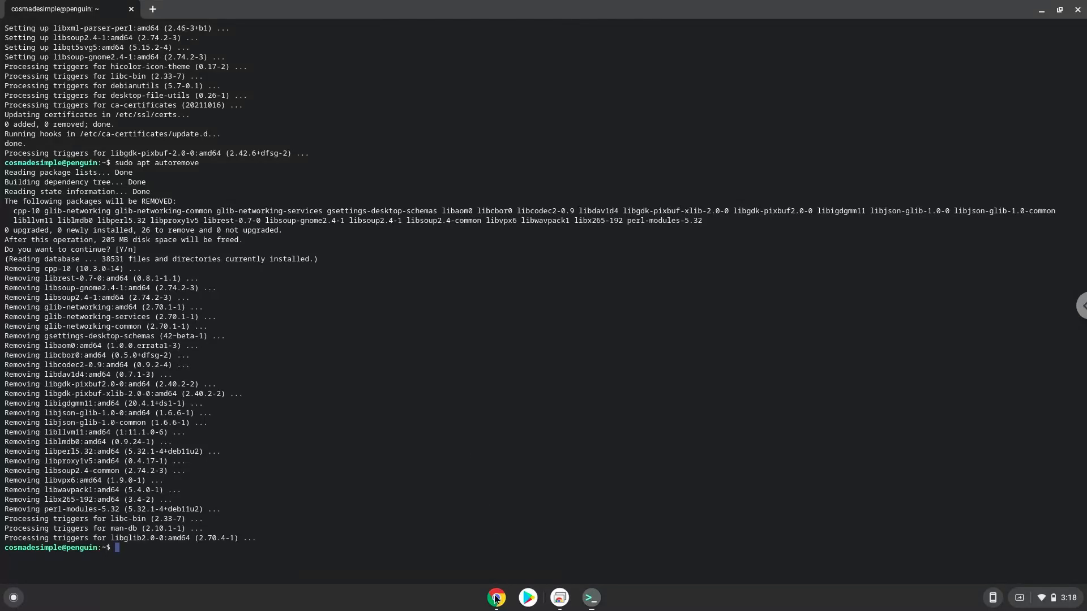
Step: Run wget to download love-11.4-x86_64.AppImage from the love2d GitHub releases
{"action": "left_click", "coordinate": [495, 597]}
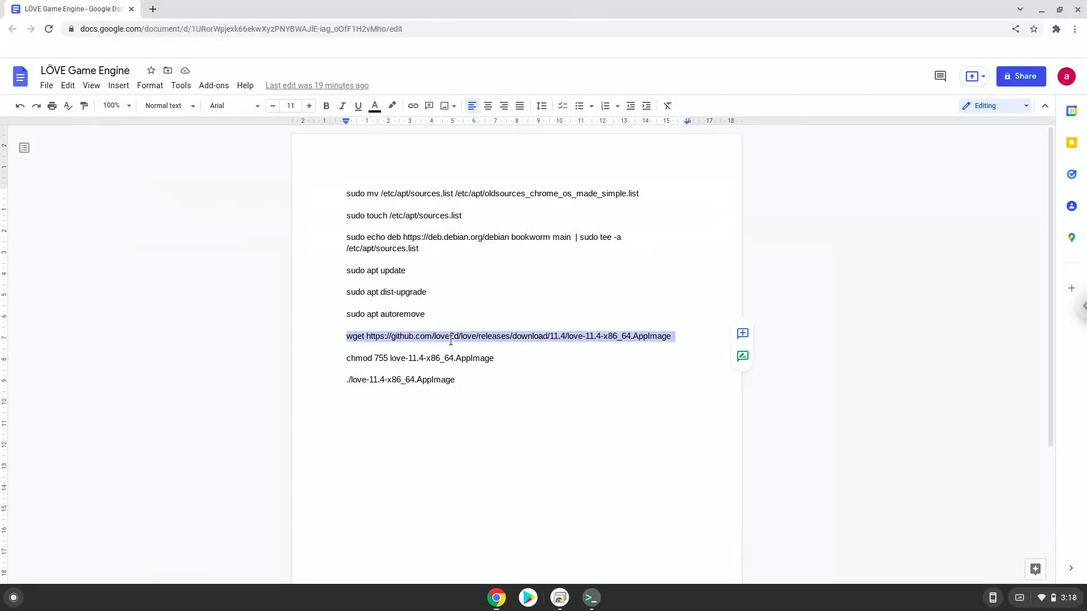
{"action": "right_click", "coordinate": [451, 337]}
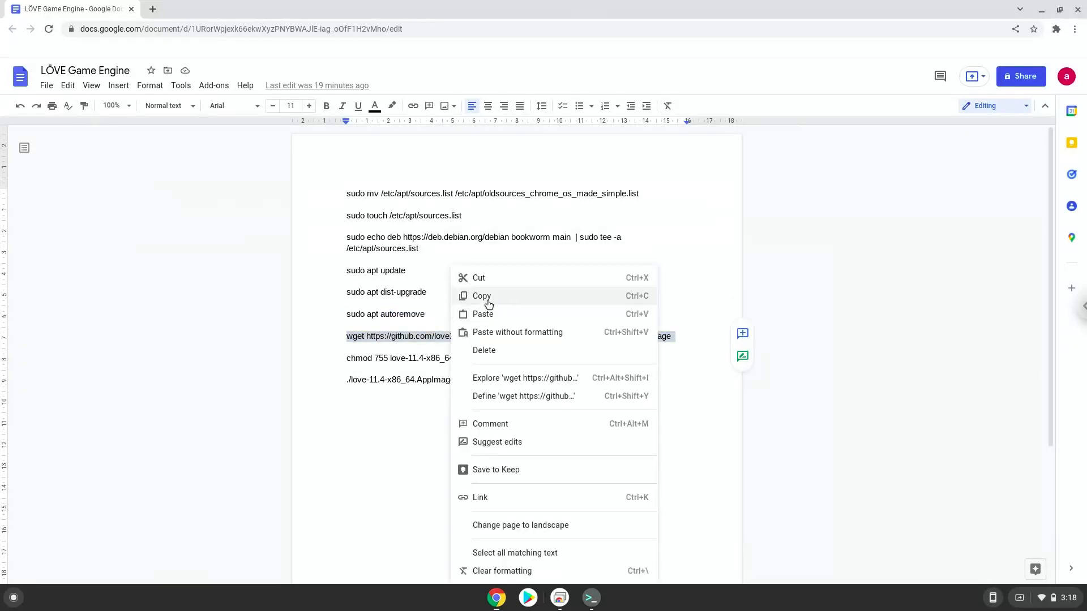
{"action": "left_click", "coordinate": [481, 295]}
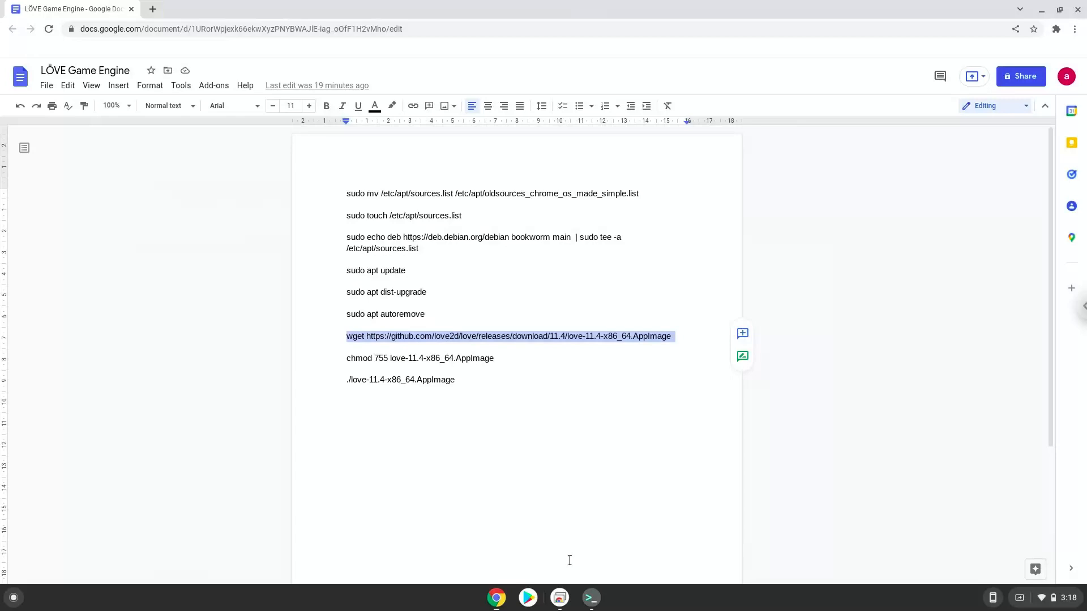
{"action": "left_click", "coordinate": [589, 597]}
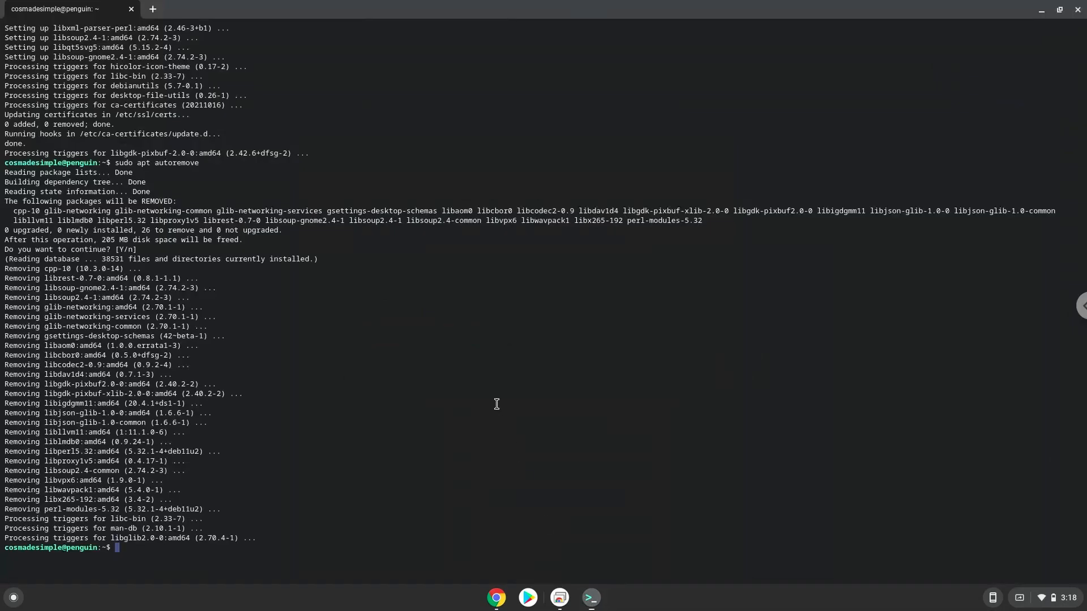
{"action": "type", "text": "wget https://github.com/love2d/love/releases/download/11.4/love-11.4-x86_64.AppImage"}
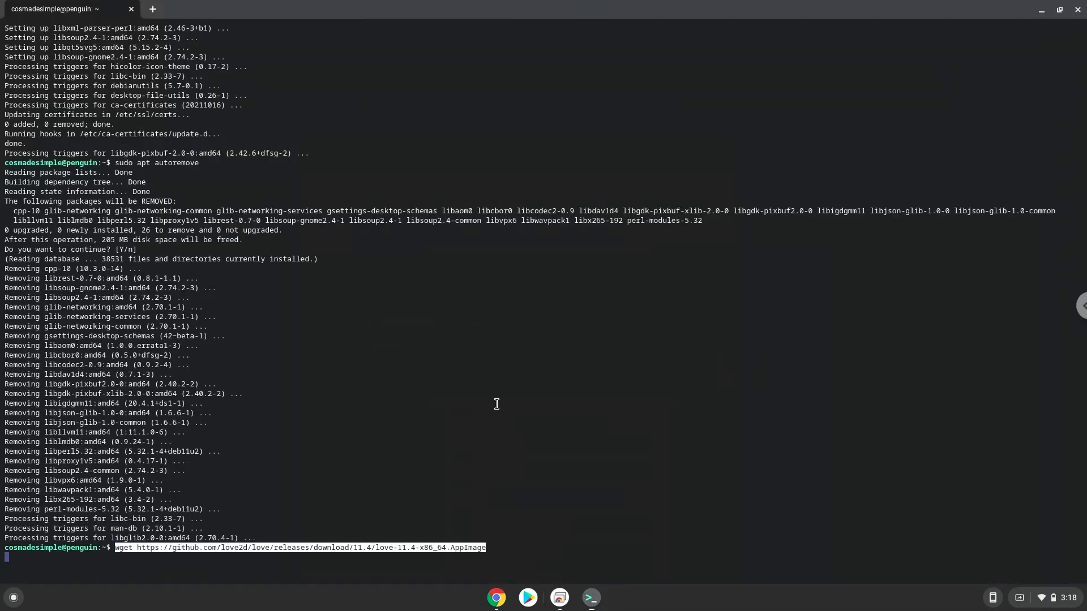
{"action": "key", "text": "Return"}
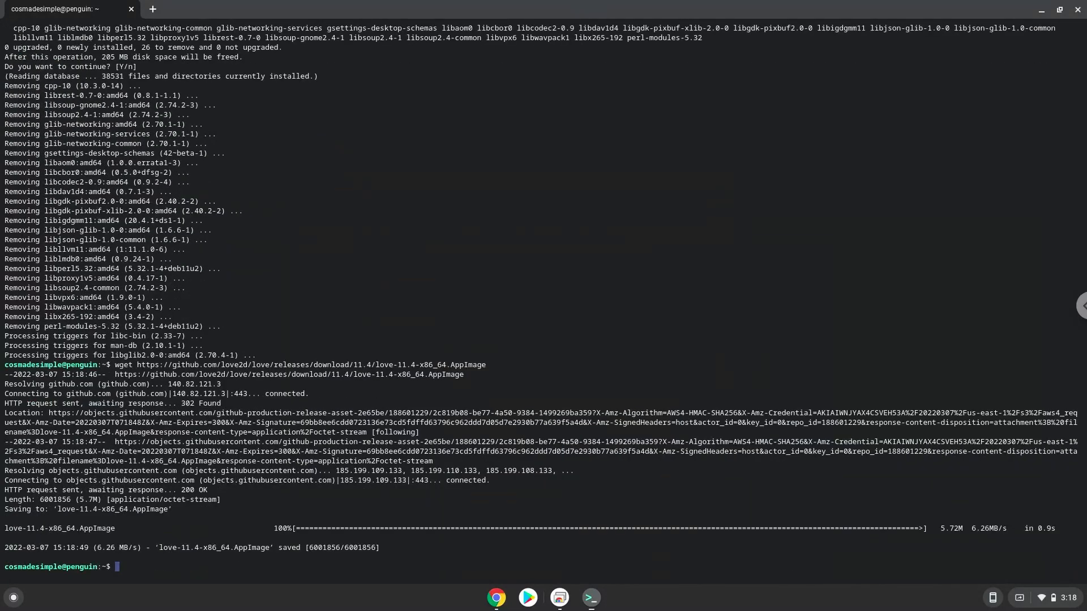
{"action": "mouse_move", "coordinate": [496, 598]}
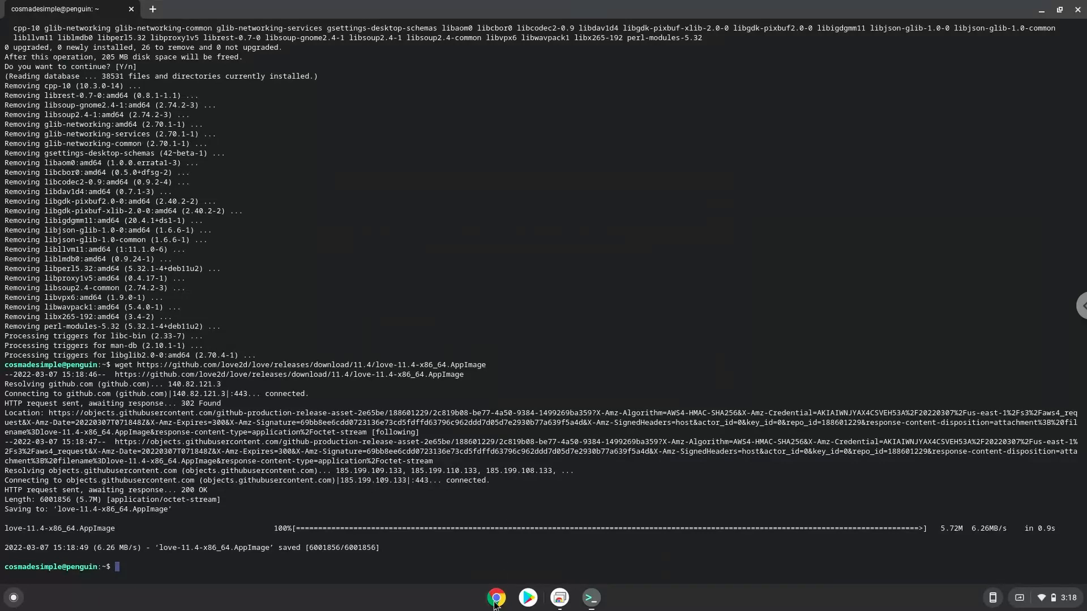
Step: Run chmod 755 on love-11.4-x86_64.AppImage, copying the line from the notes document
{"action": "left_click", "coordinate": [496, 598]}
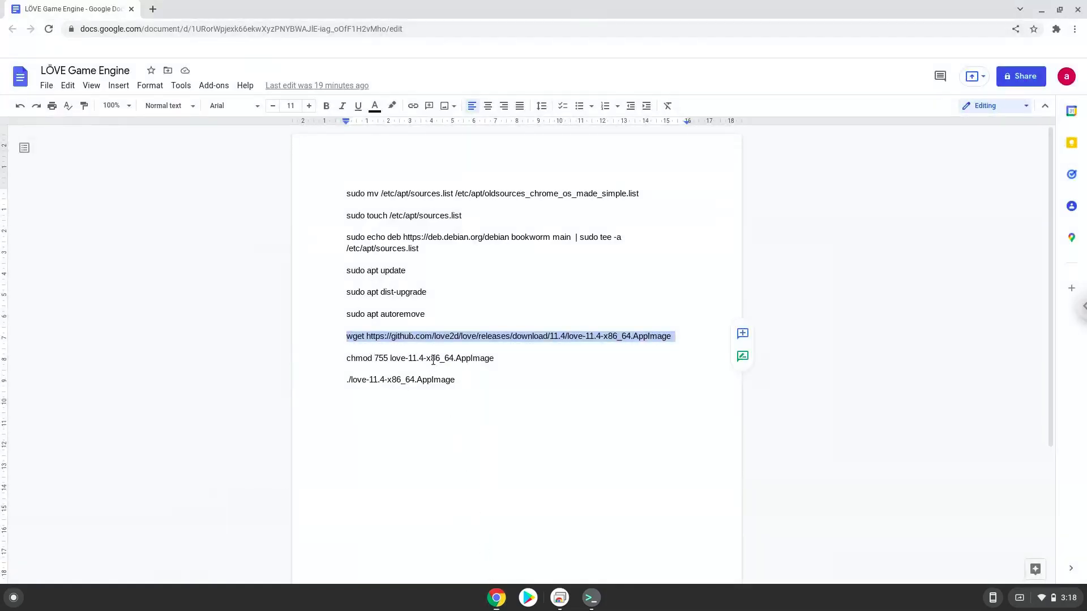
{"action": "right_click", "coordinate": [418, 358]}
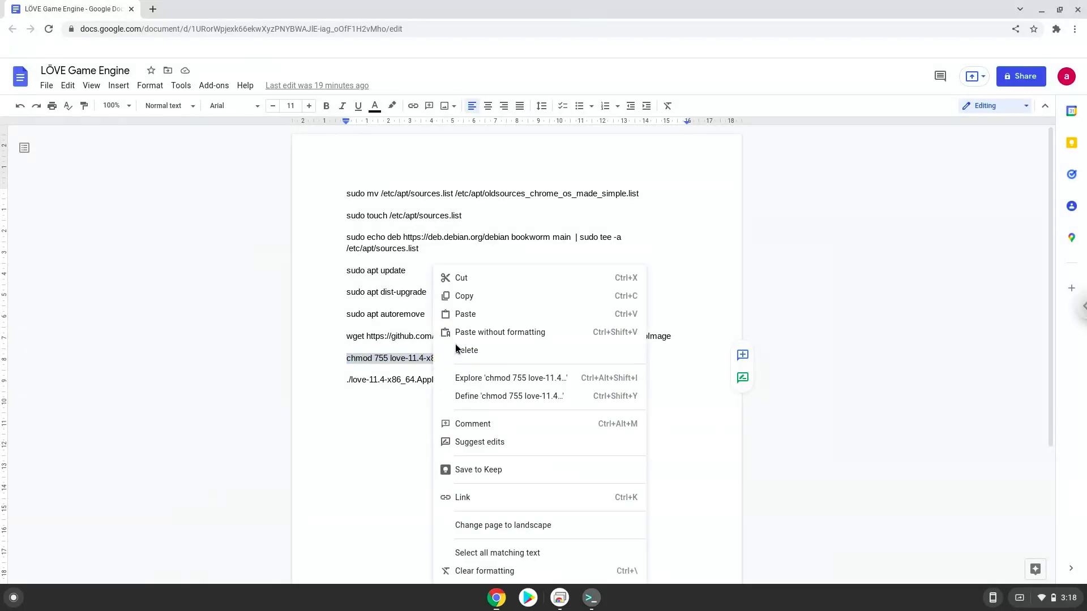
{"action": "left_click", "coordinate": [577, 563]}
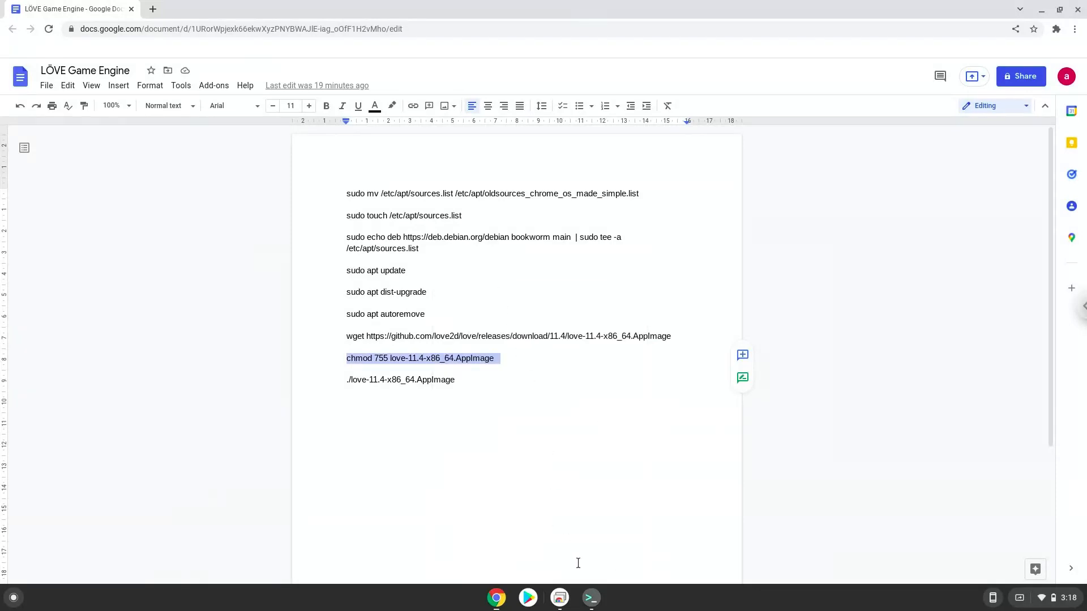
{"action": "left_click", "coordinate": [590, 597]}
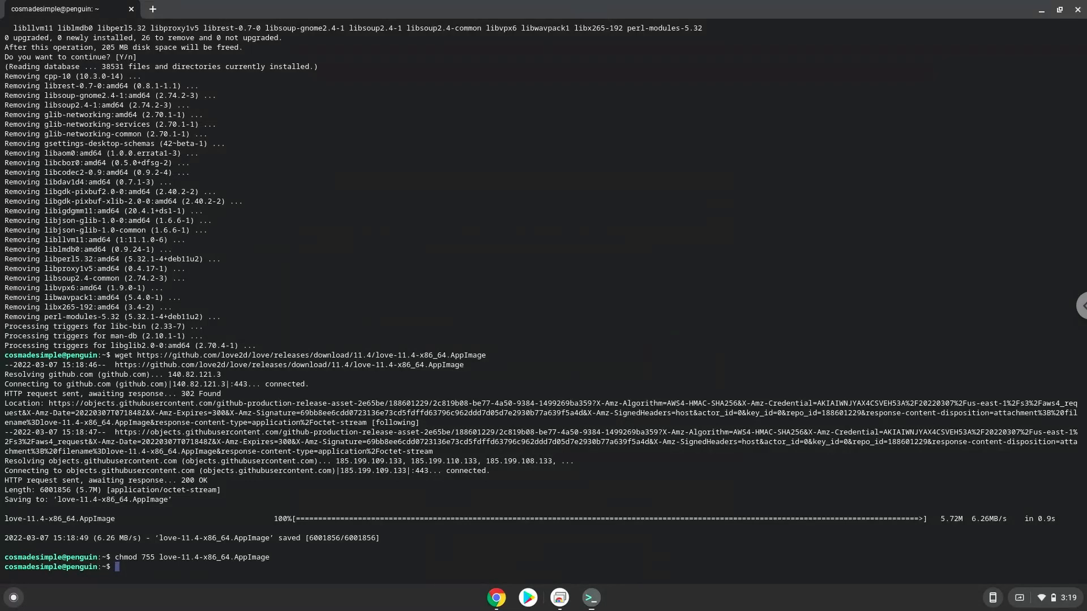
{"action": "mouse_move", "coordinate": [485, 539]}
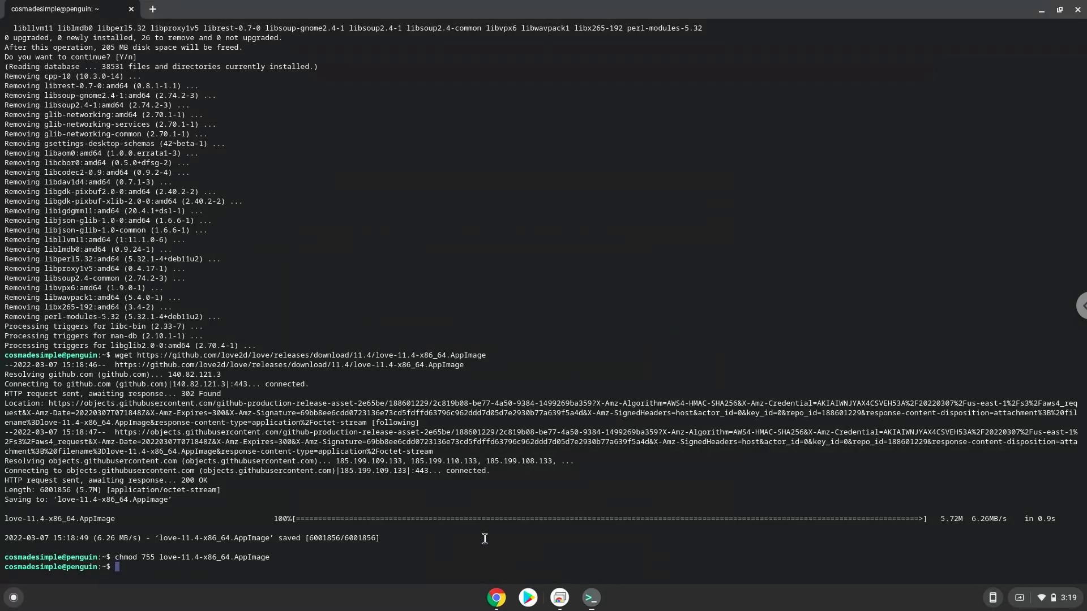
Step: Run './love-11.4-x86_64.AppImage' in the terminal, copying the launch line from the notes document
{"action": "left_click", "coordinate": [496, 597]}
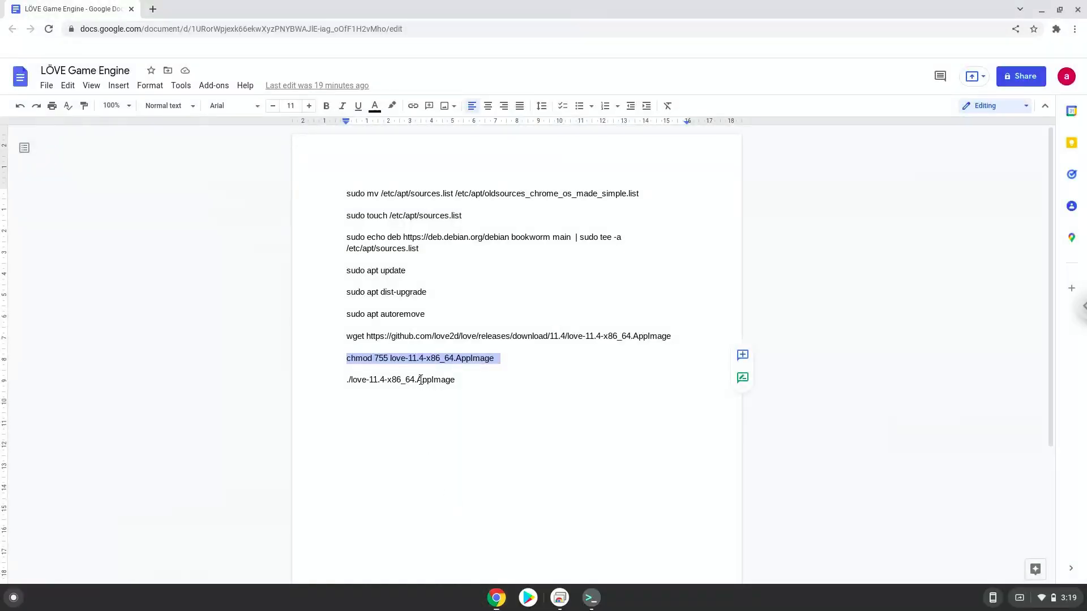
{"action": "right_click", "coordinate": [401, 379]}
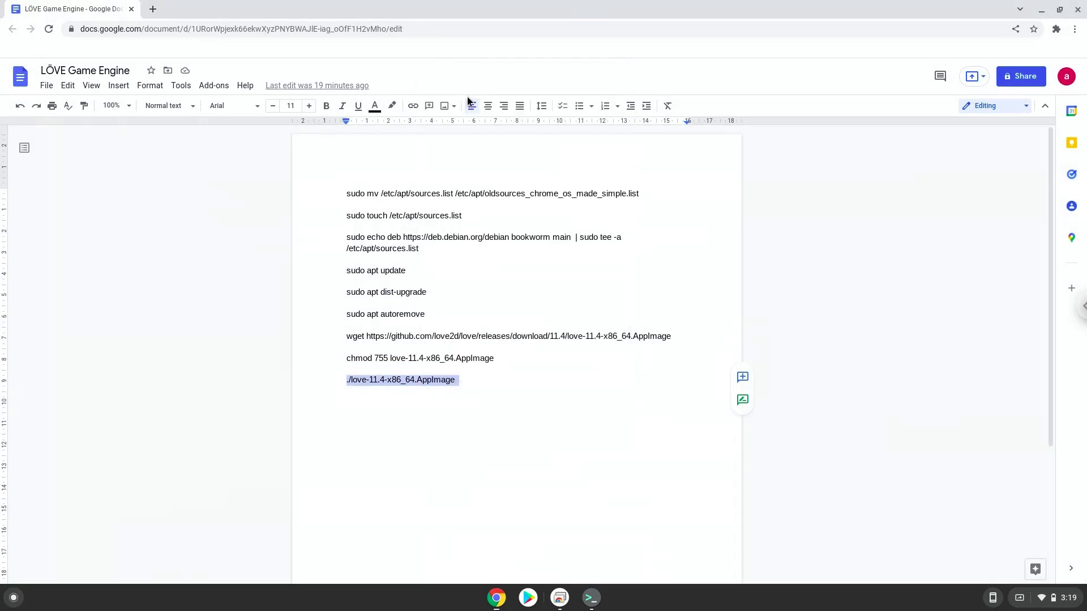
{"action": "mouse_move", "coordinate": [590, 598]}
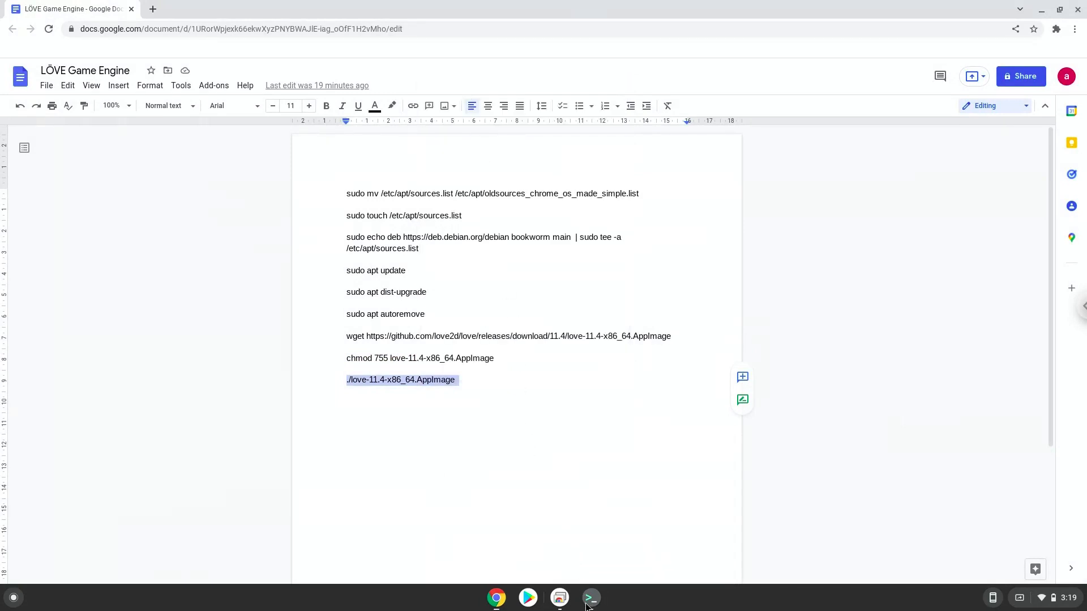
{"action": "left_click", "coordinate": [590, 598]}
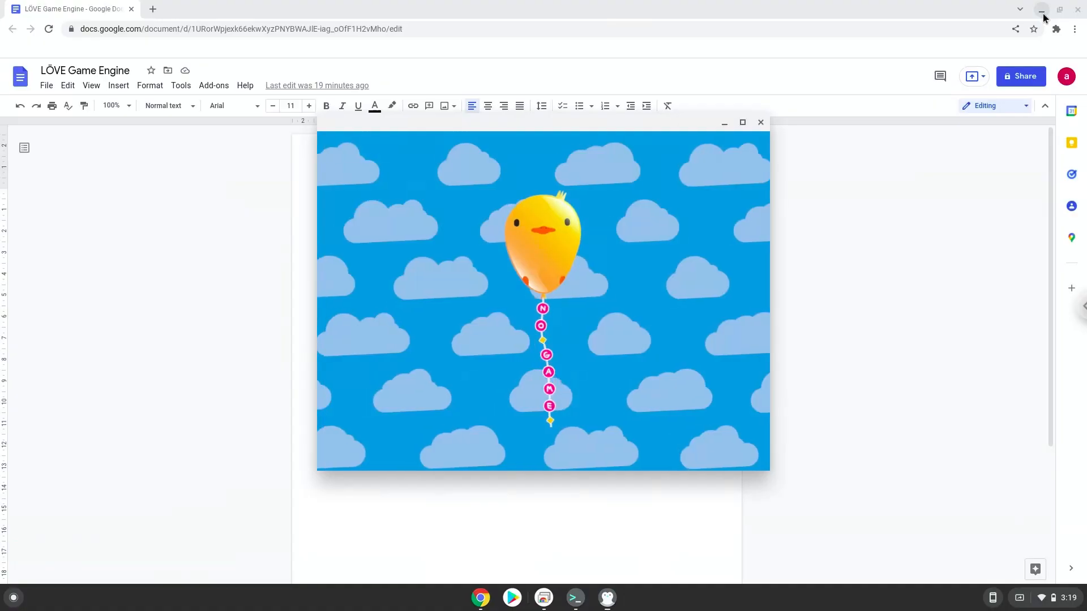
Step: Minimise Chrome and maximise the LÖVE no-game balloon window to full screen
{"action": "left_click", "coordinate": [1040, 11]}
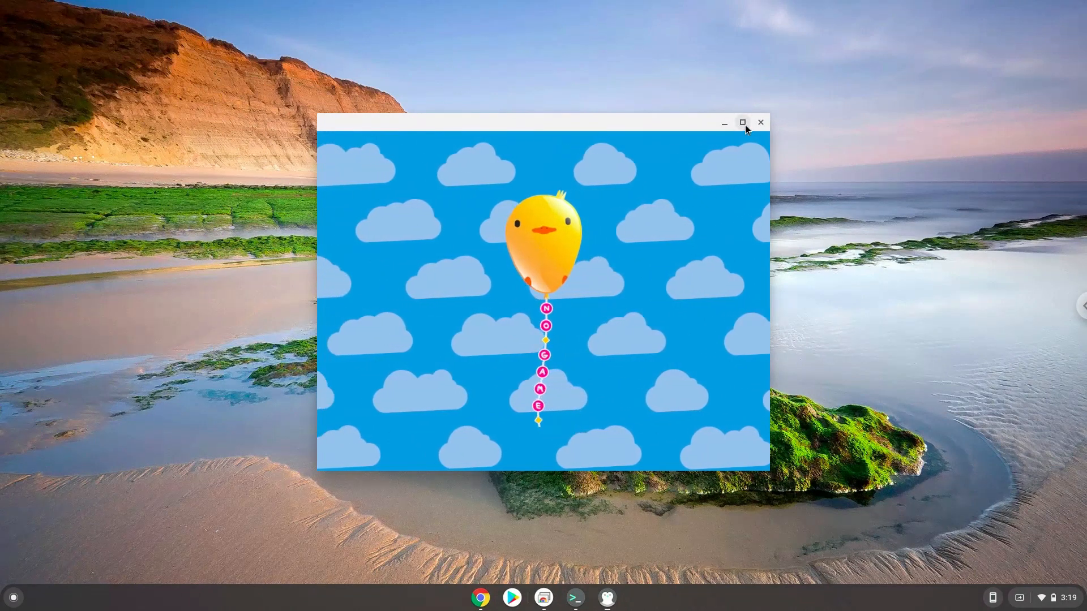
{"action": "left_click", "coordinate": [741, 123]}
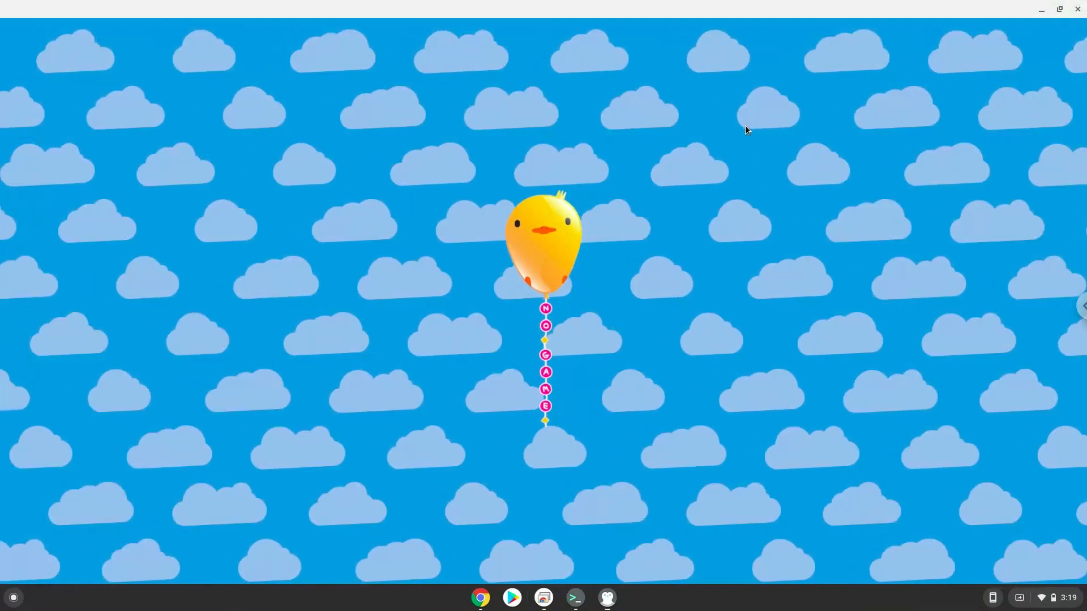